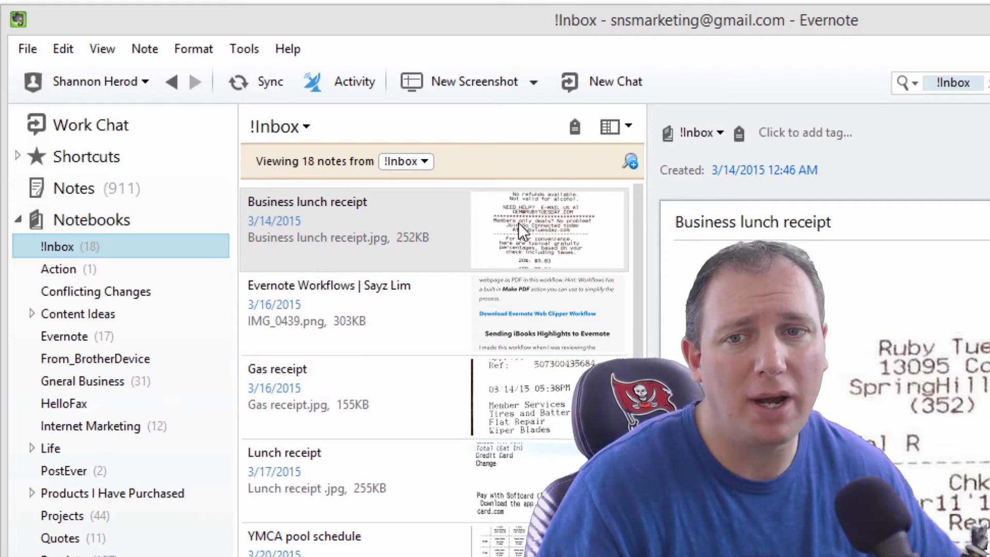
pyautogui.moveTo(189, 296)
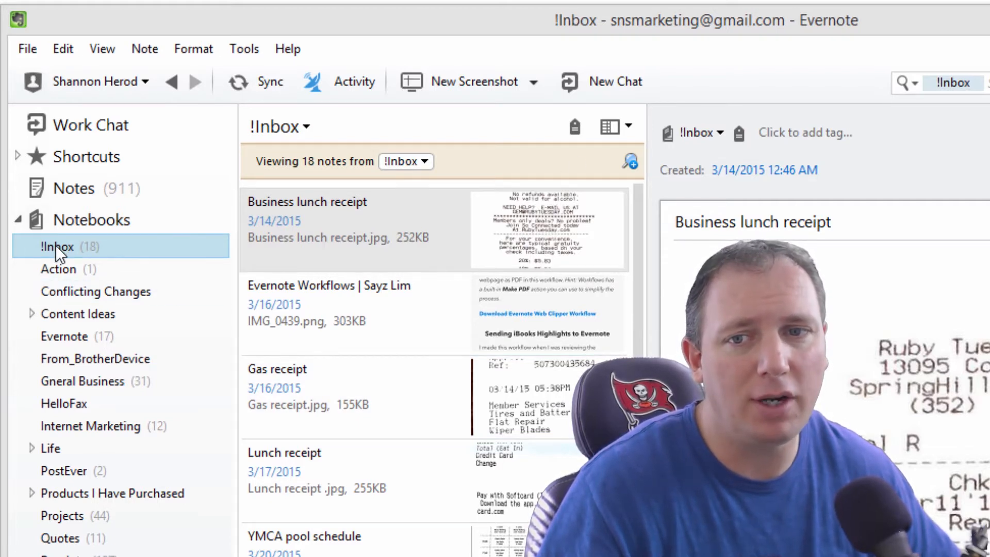
# Check the Action notebook, return to !Inbox, and scroll down through its business card notes.
pyautogui.rightClick(55, 247)
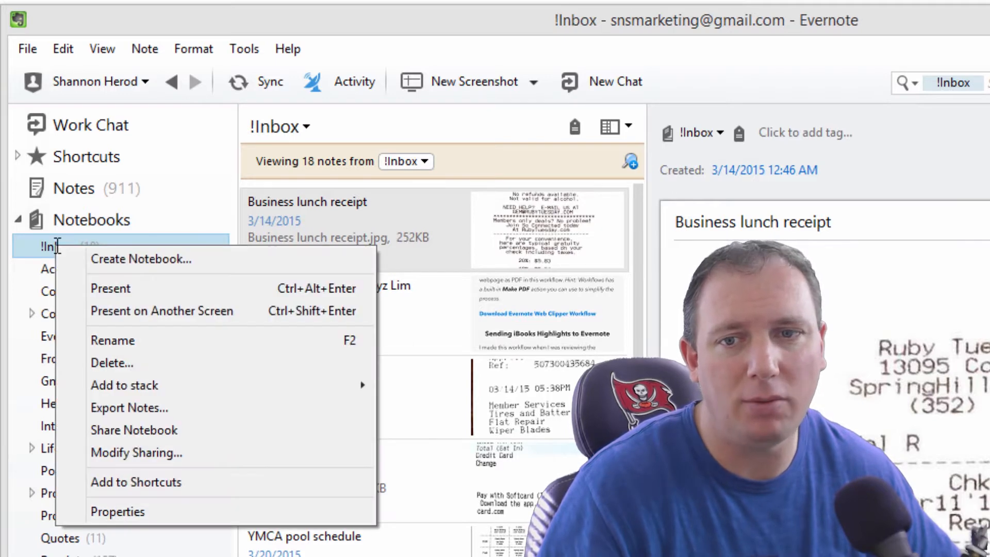
pyautogui.moveTo(138, 375)
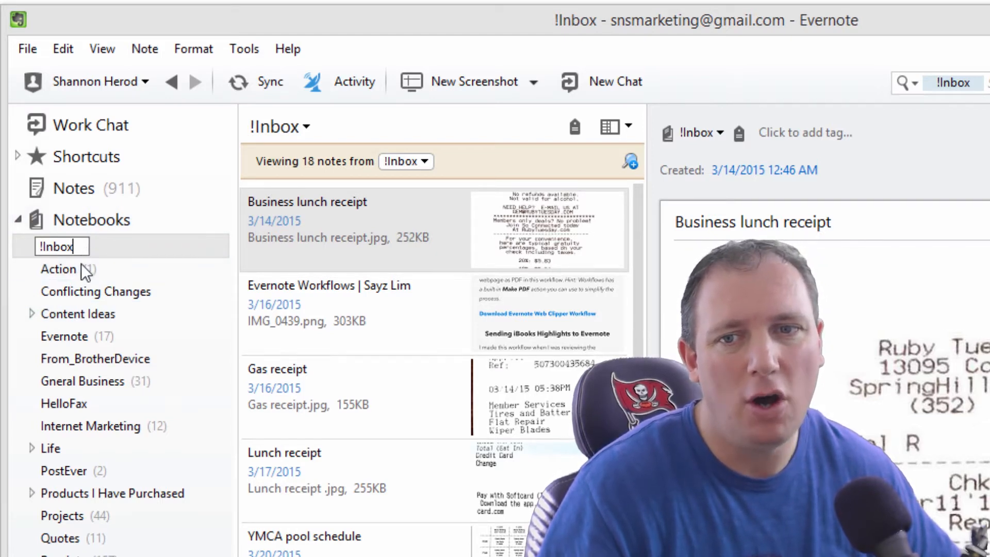
pyautogui.click(58, 270)
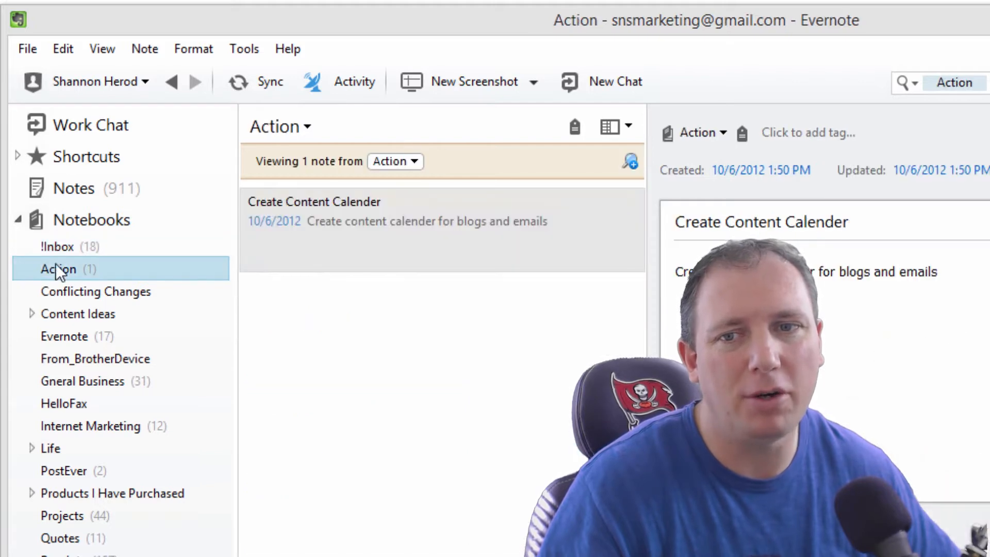
pyautogui.click(59, 247)
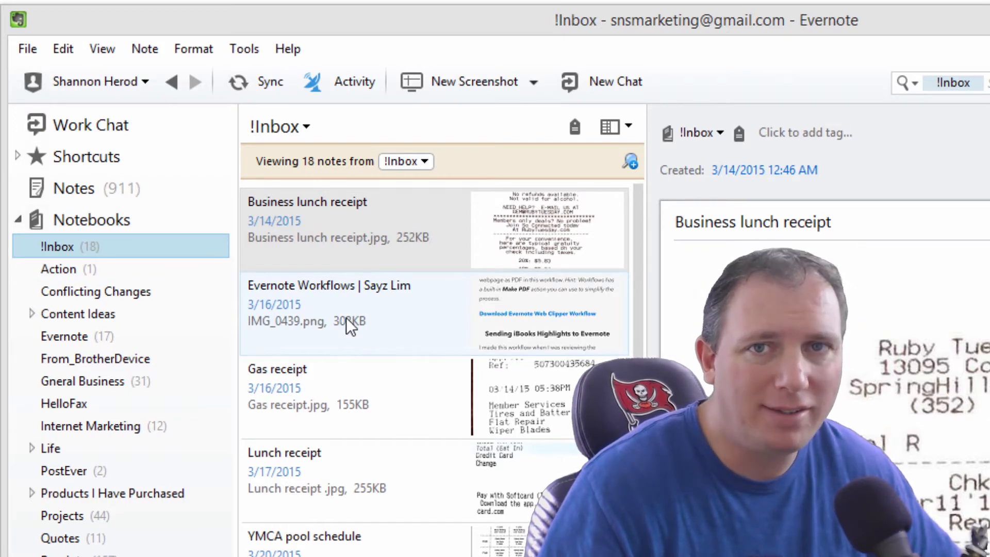
pyautogui.moveTo(407, 291)
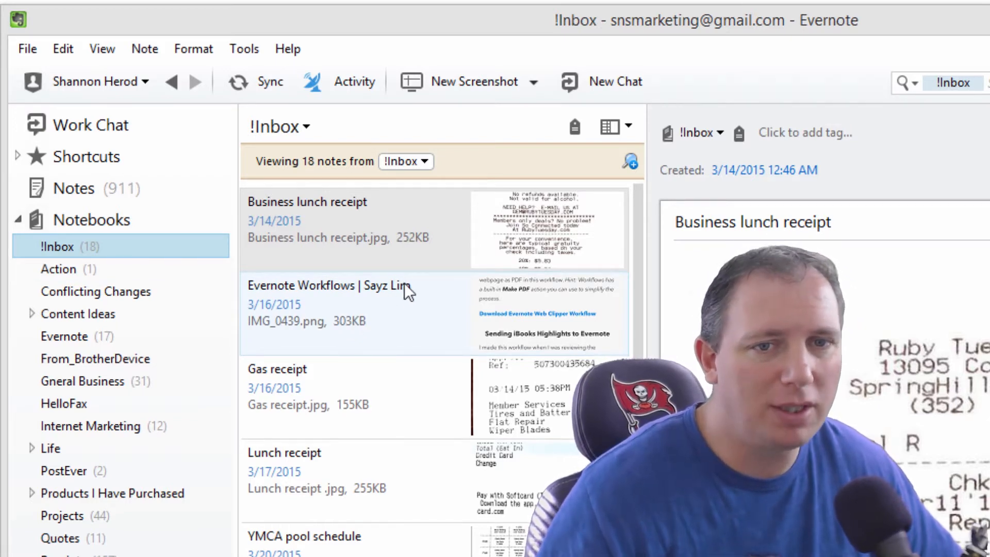
pyautogui.moveTo(437, 215)
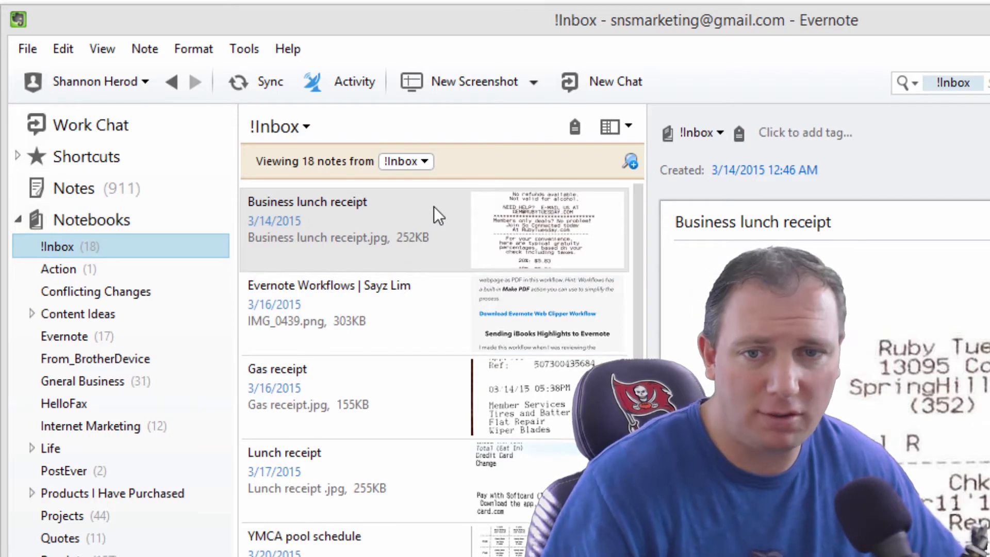
pyautogui.moveTo(401, 261)
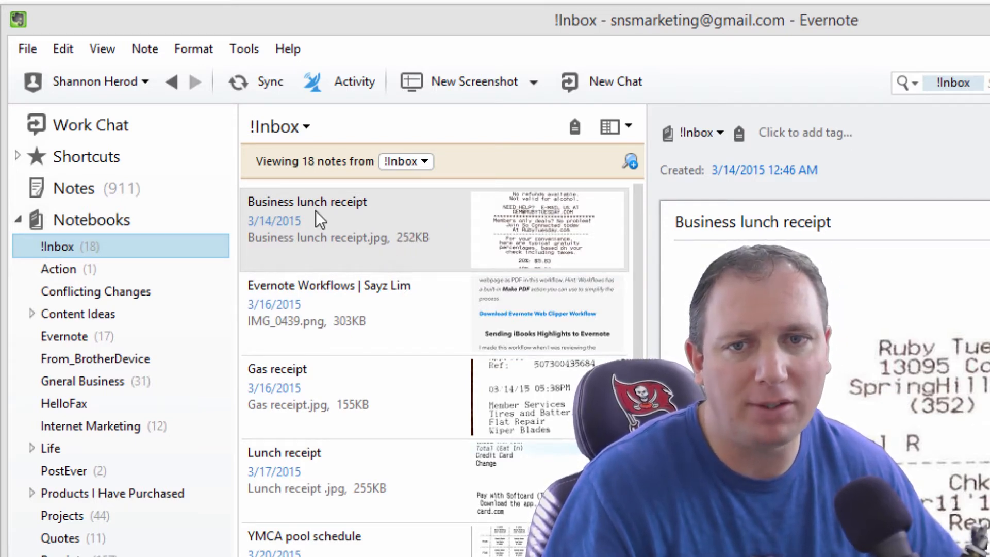
pyautogui.scroll(-3)
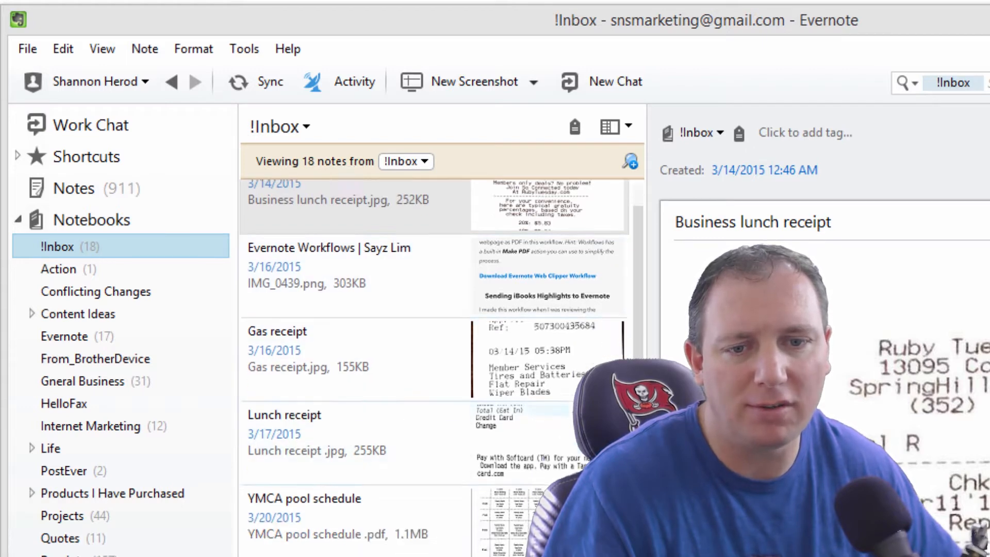
pyautogui.scroll(-3)
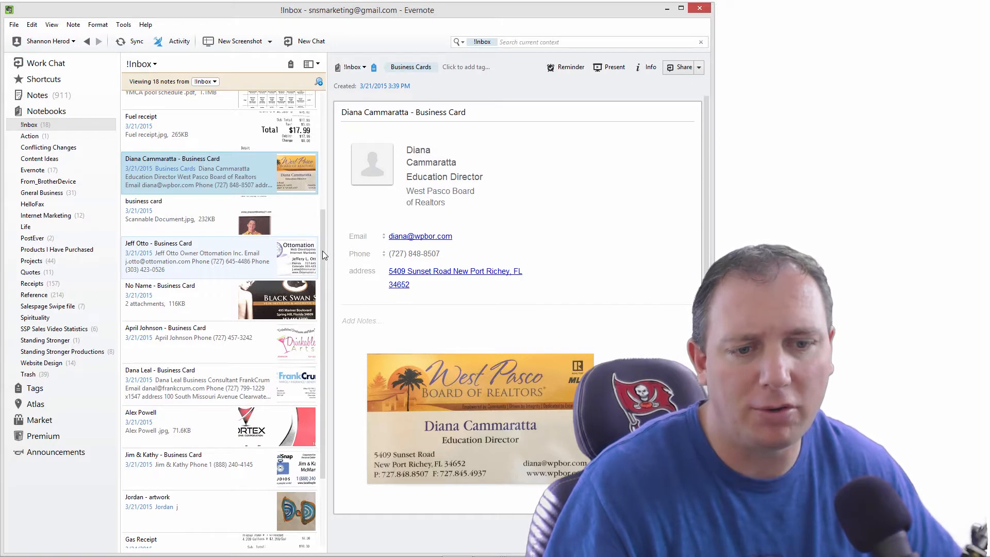
pyautogui.scroll(-3)
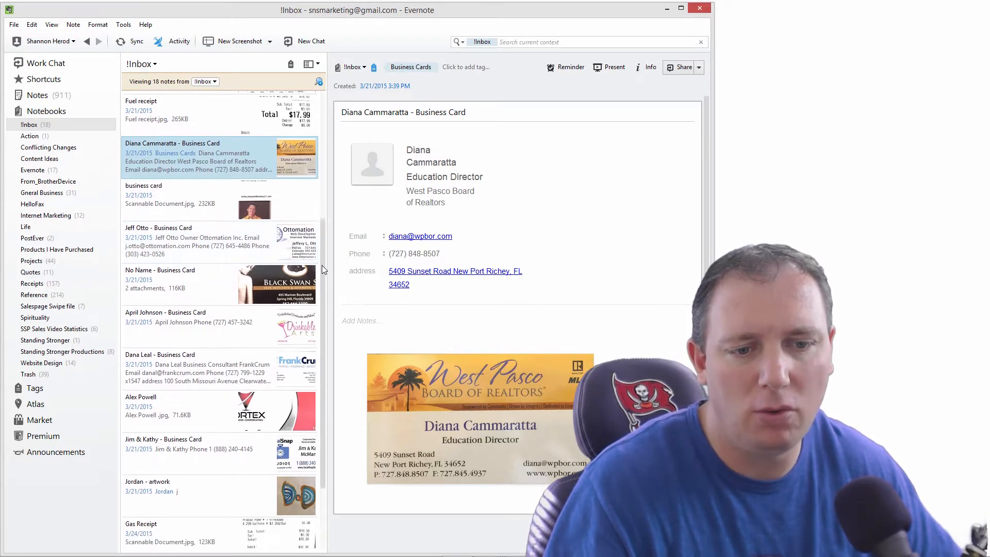
pyautogui.scroll(-3)
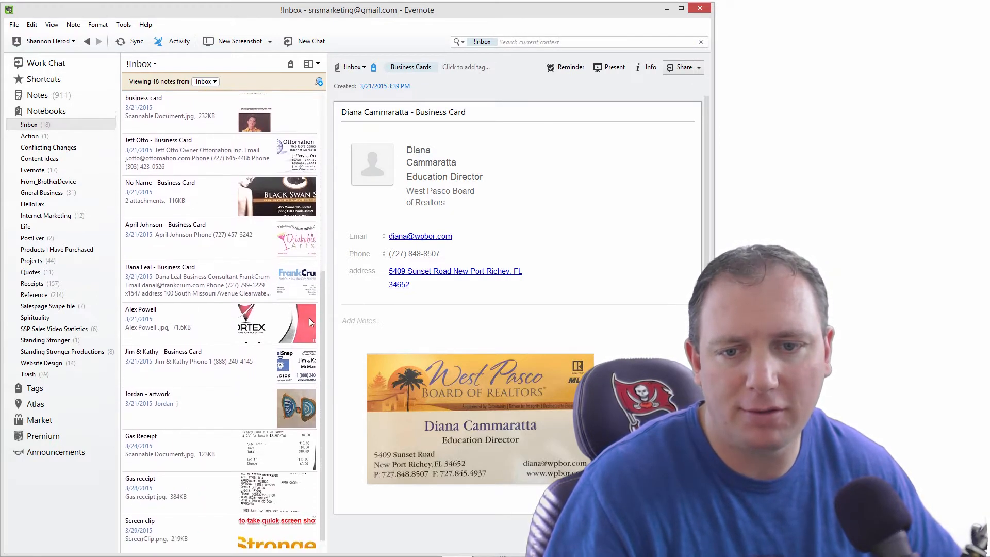
pyautogui.scroll(-3)
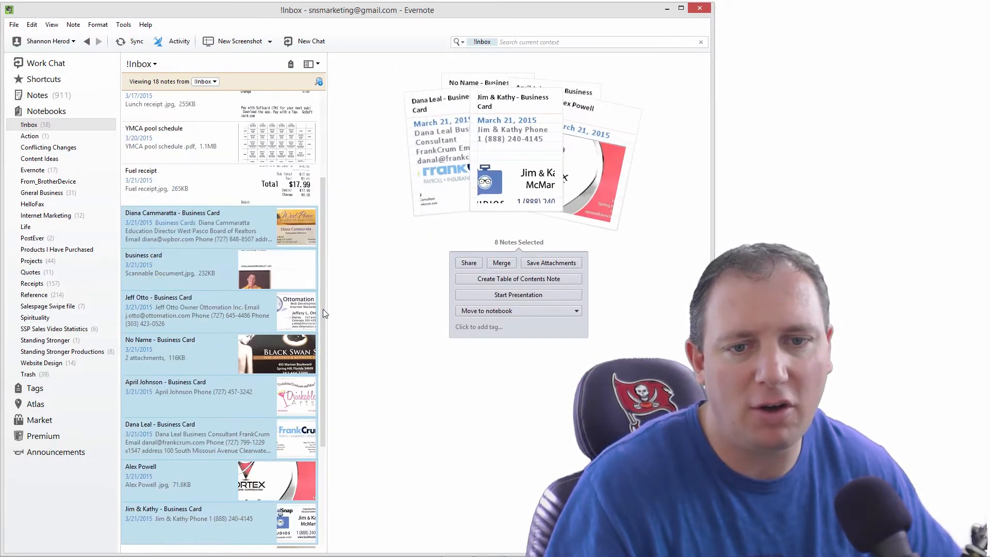
# Scroll the selected Inbox cards, tag them Business Cards, and move them into Reference.
pyautogui.scroll(-3)
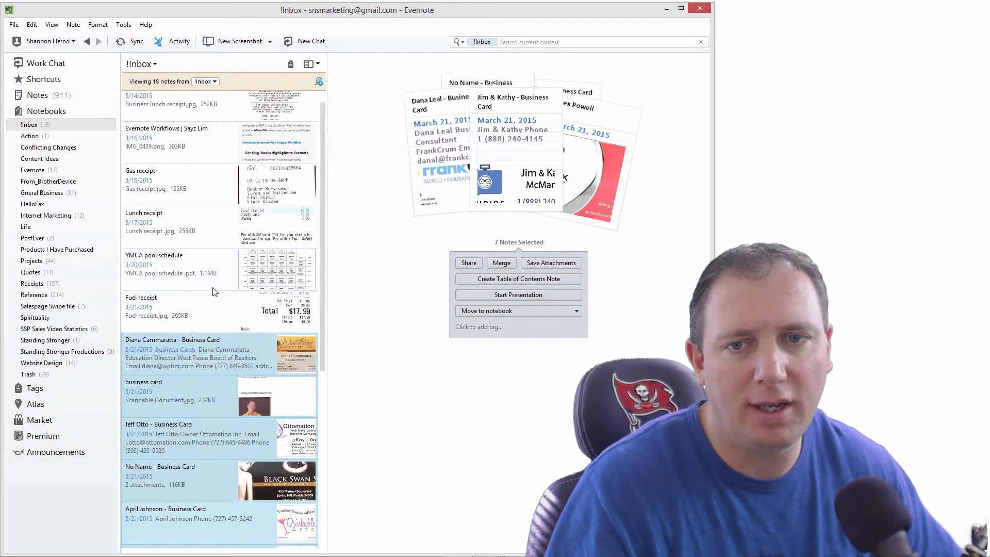
pyautogui.moveTo(327, 282)
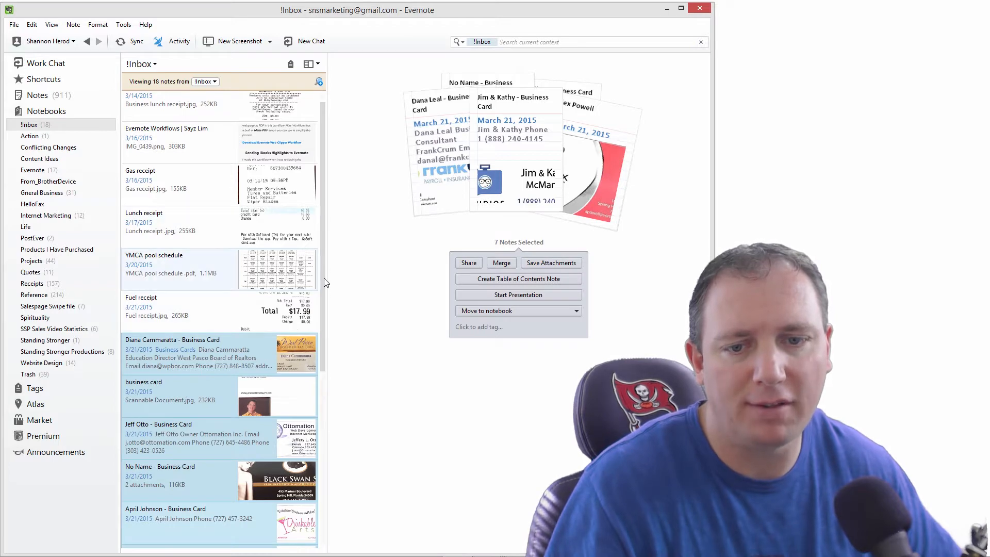
pyautogui.scroll(-3)
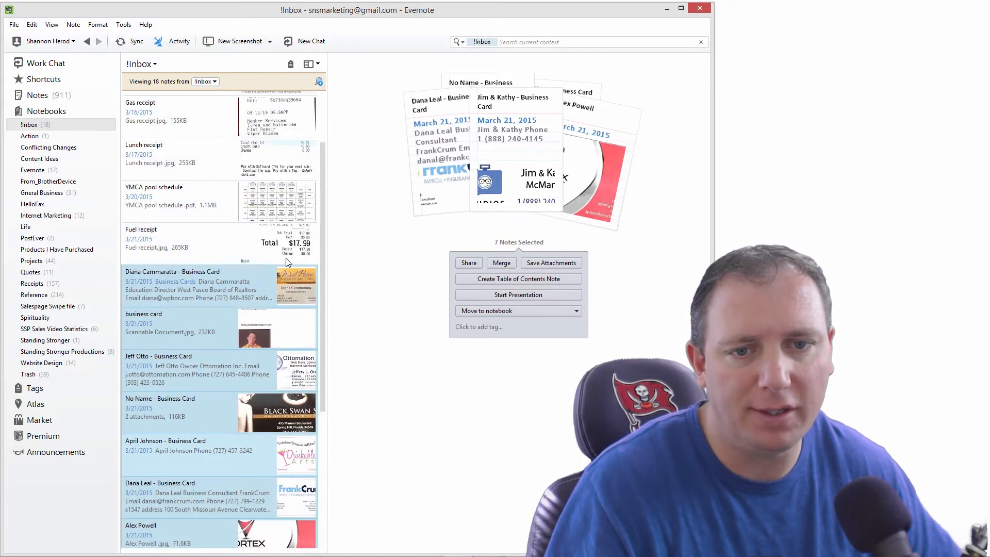
pyautogui.scroll(-3)
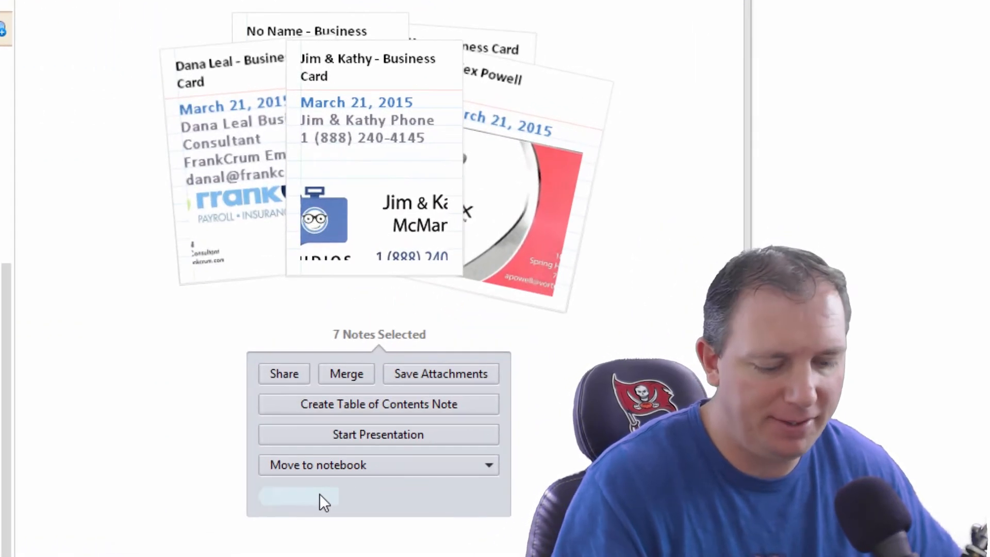
pyautogui.moveTo(306, 544)
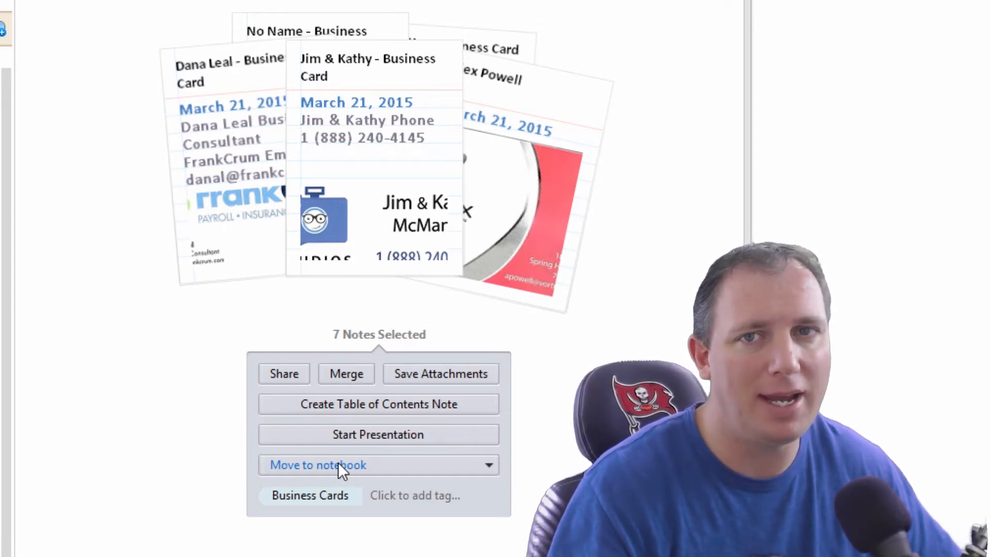
pyautogui.moveTo(407, 465)
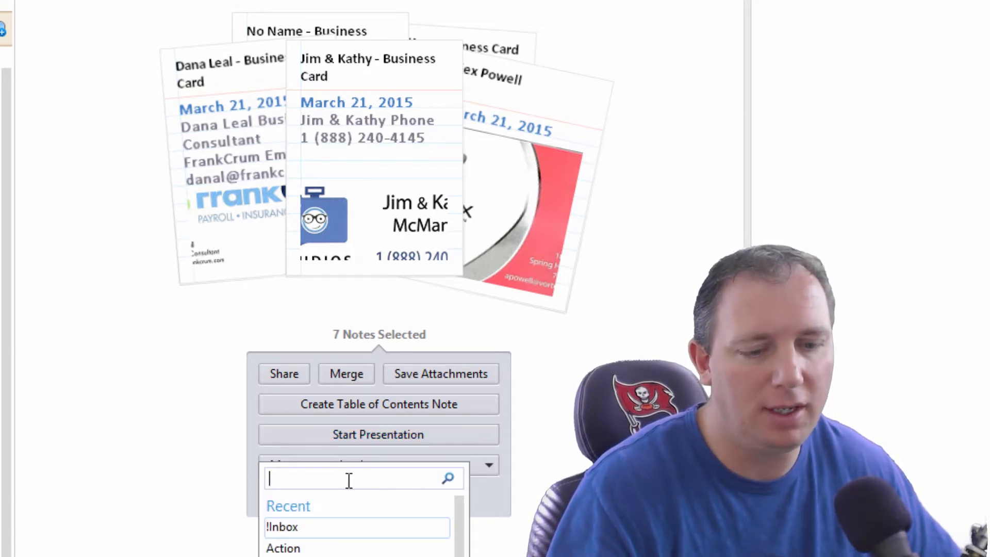
pyautogui.write('re')
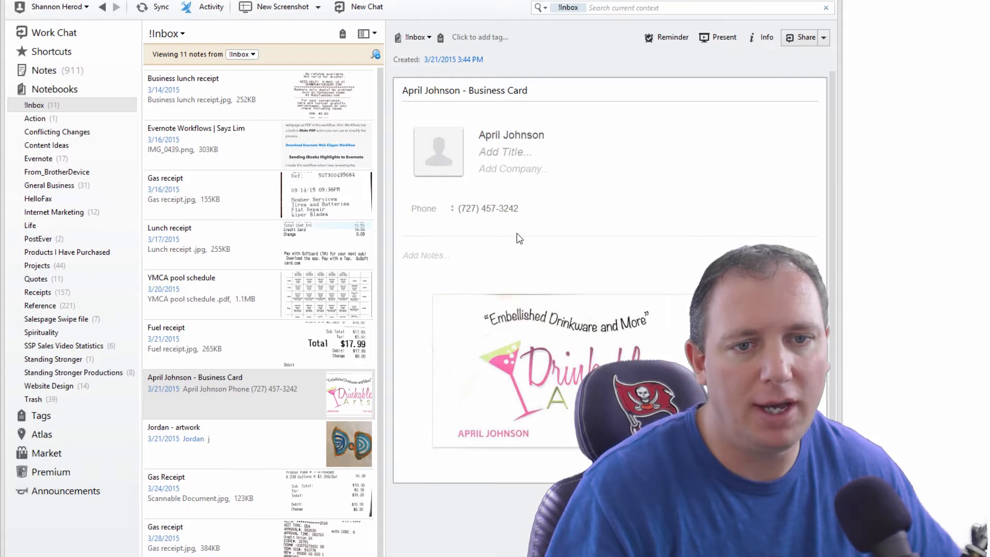
pyautogui.rightClick(221, 393)
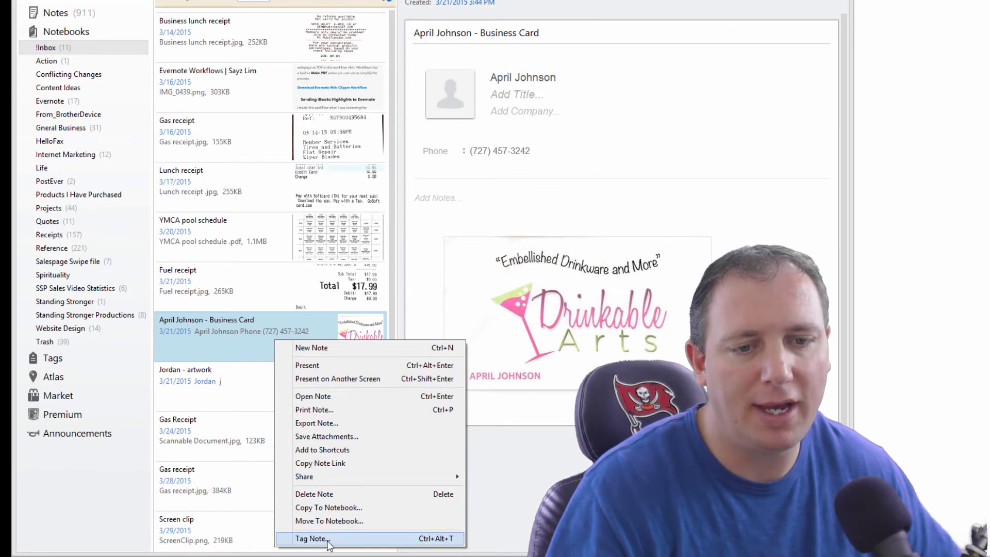
pyautogui.click(312, 538)
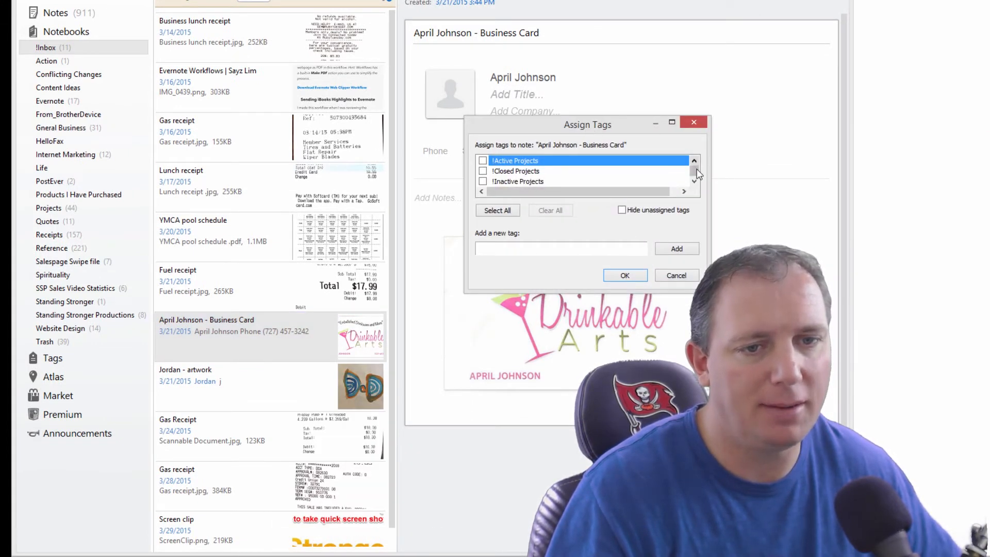
pyautogui.click(694, 182)
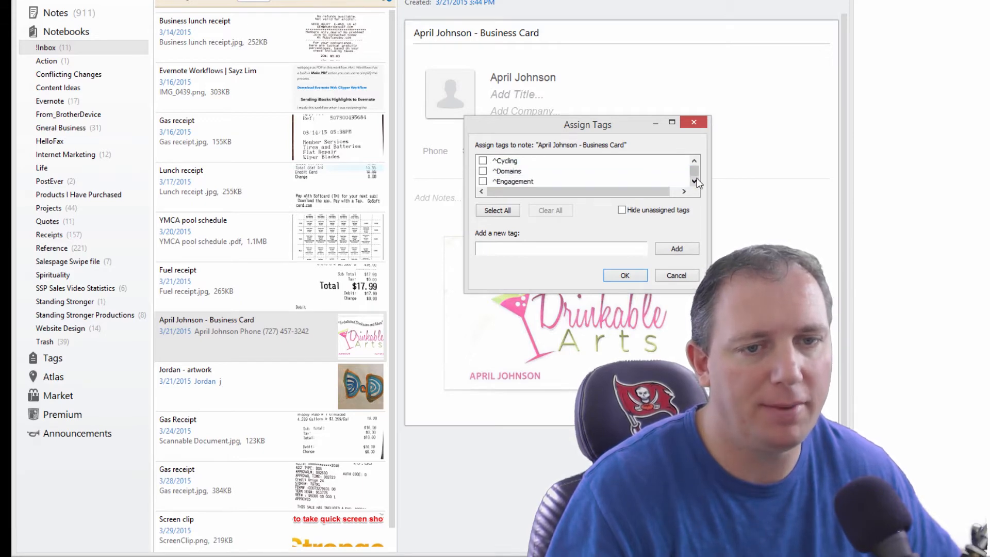
pyautogui.scroll(-3)
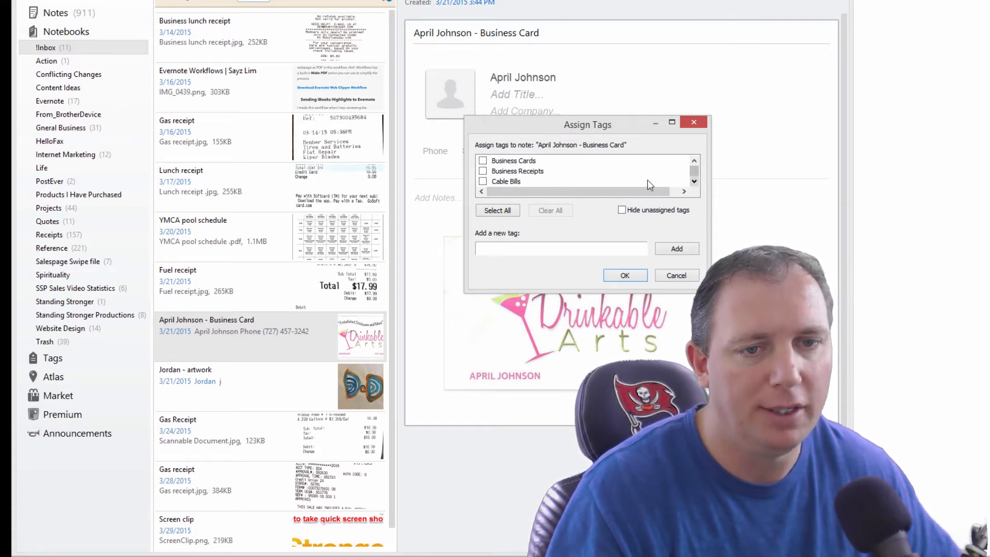
pyautogui.click(483, 161)
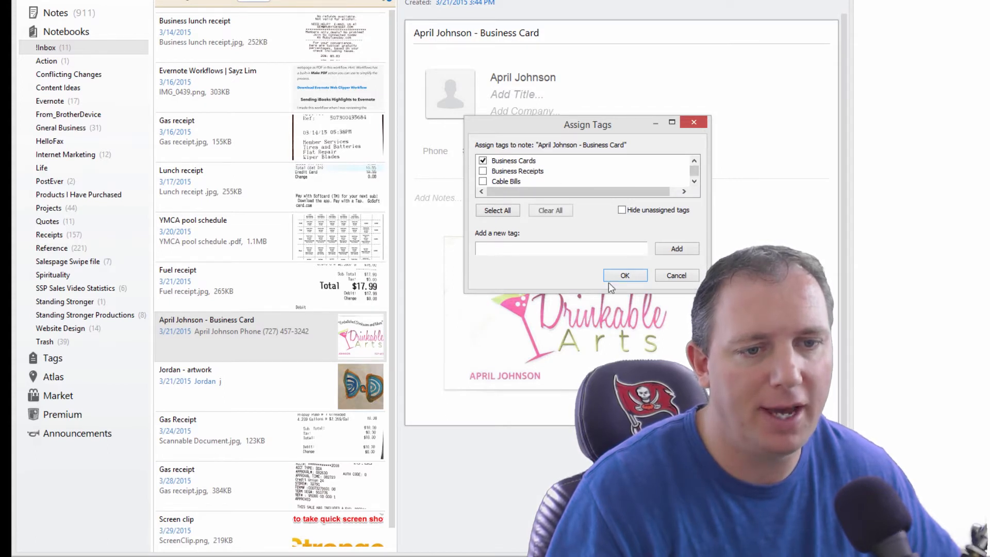
pyautogui.click(625, 275)
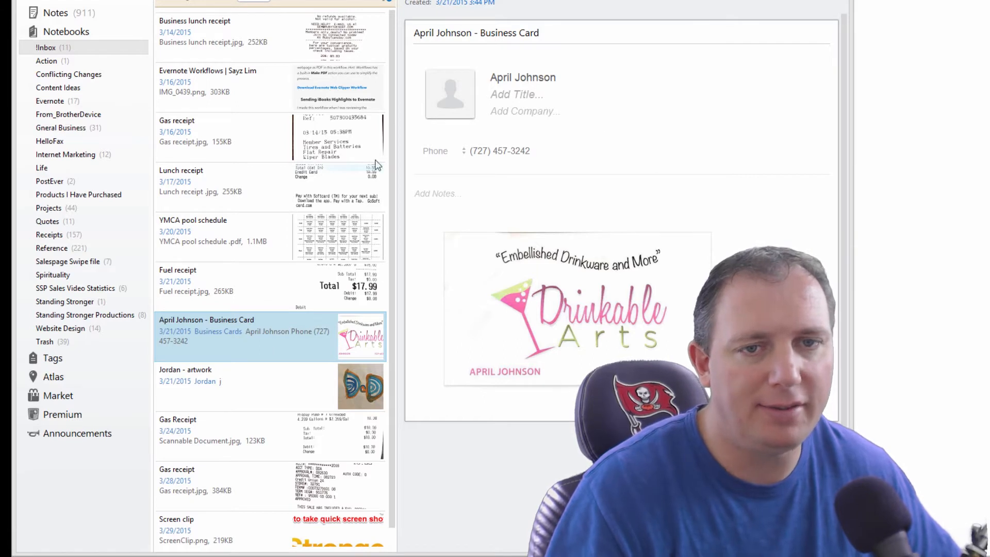
pyautogui.moveTo(309, 315)
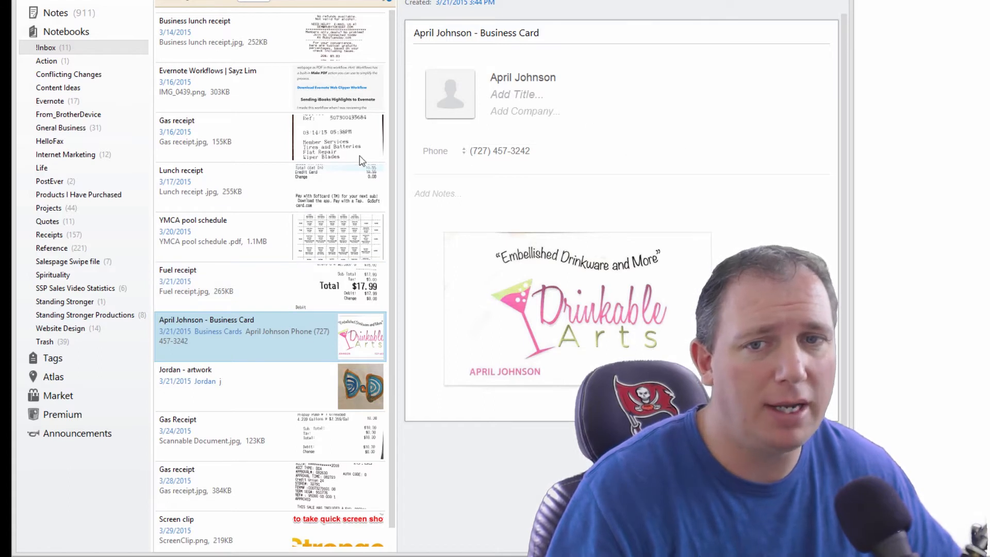
pyautogui.rightClick(252, 334)
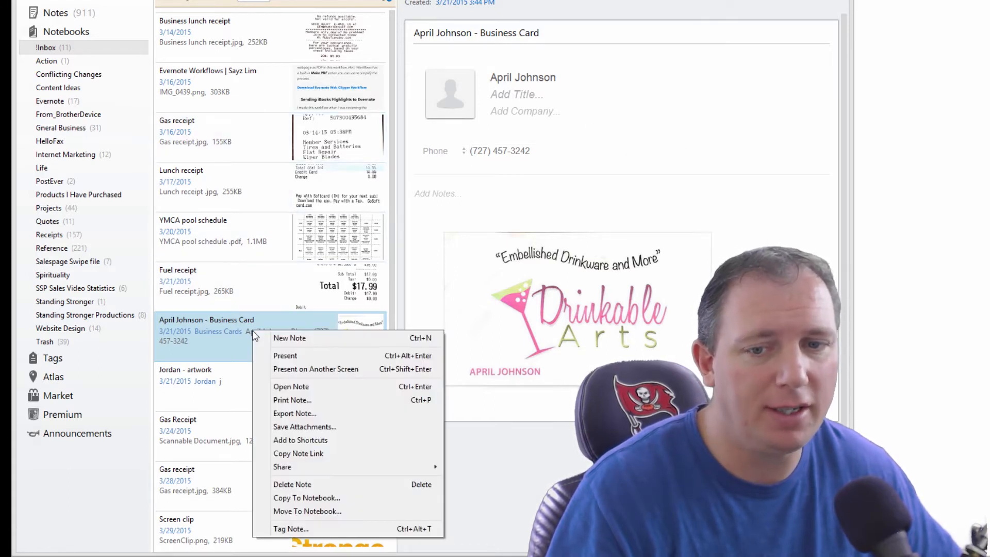
pyautogui.click(220, 347)
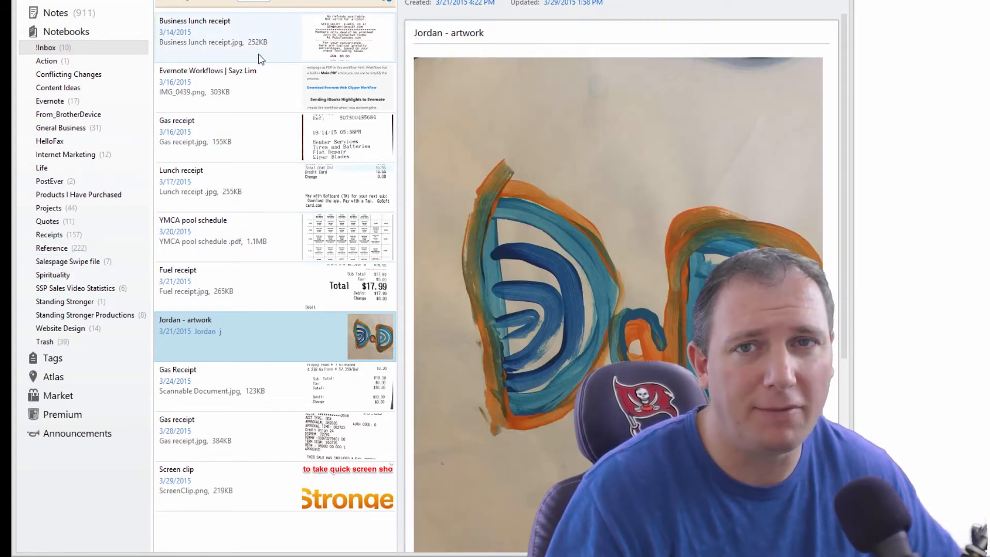
pyautogui.moveTo(332, 124)
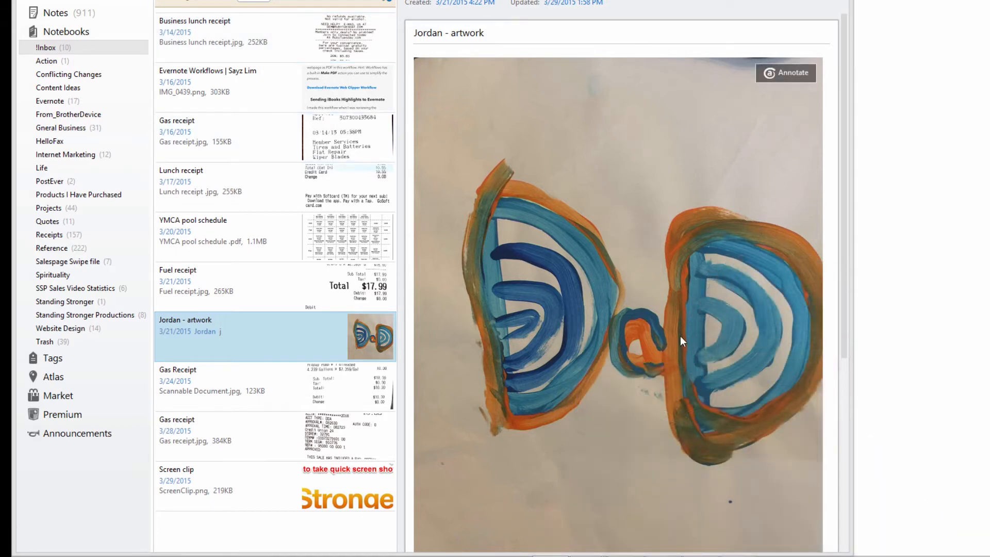
pyautogui.moveTo(518, 197)
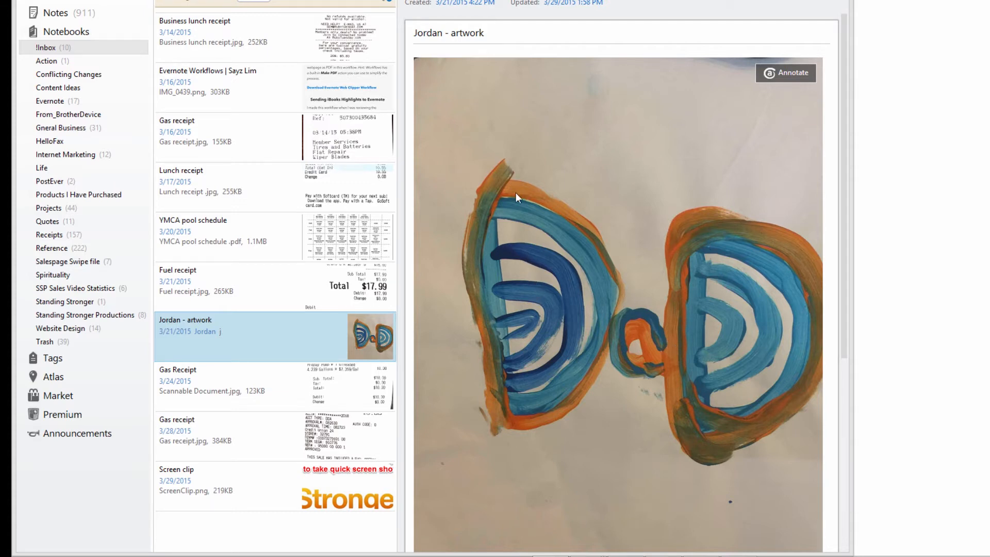
pyautogui.moveTo(722, 341)
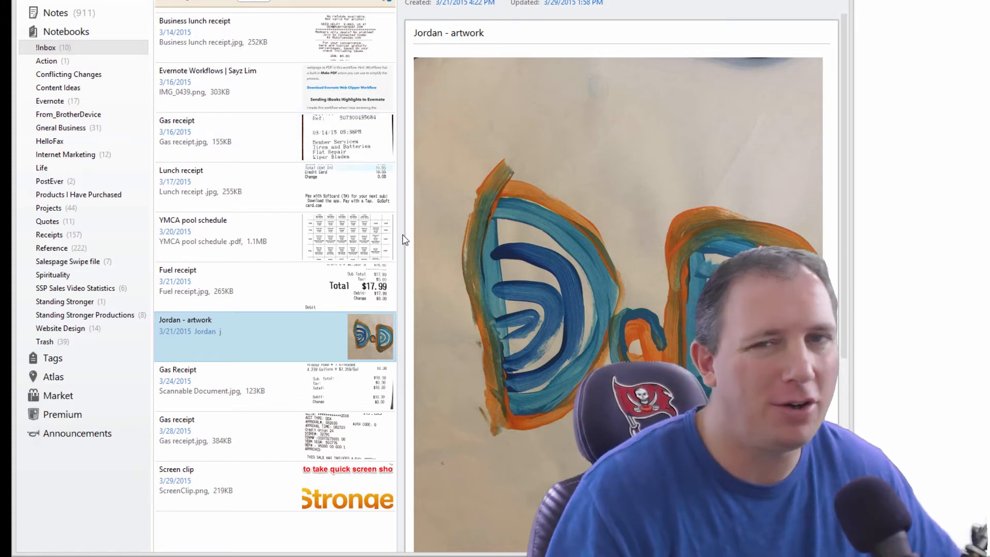
pyautogui.moveTo(603, 161)
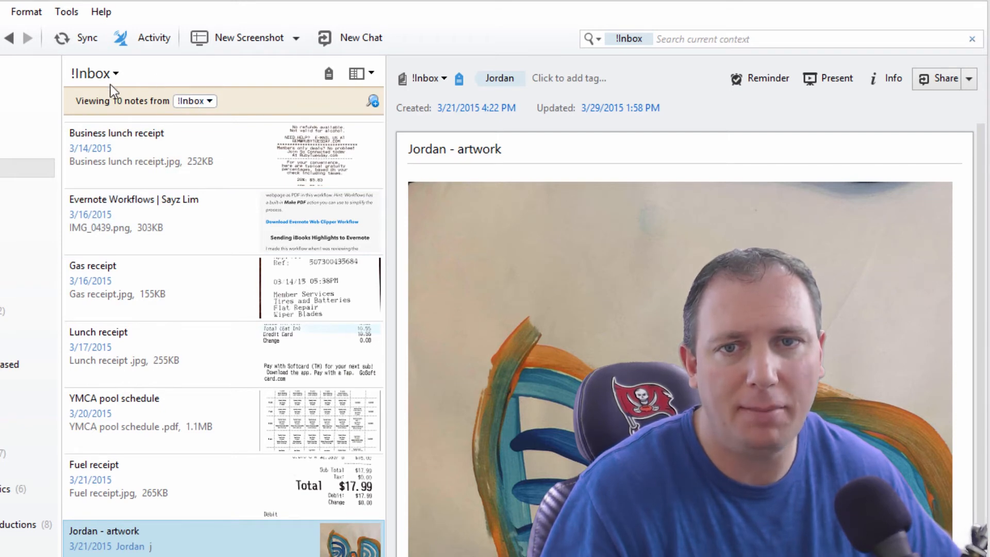
# Filter the note list to the Reference notebook and Business Cards tag, showing 120 notes.
pyautogui.click(114, 74)
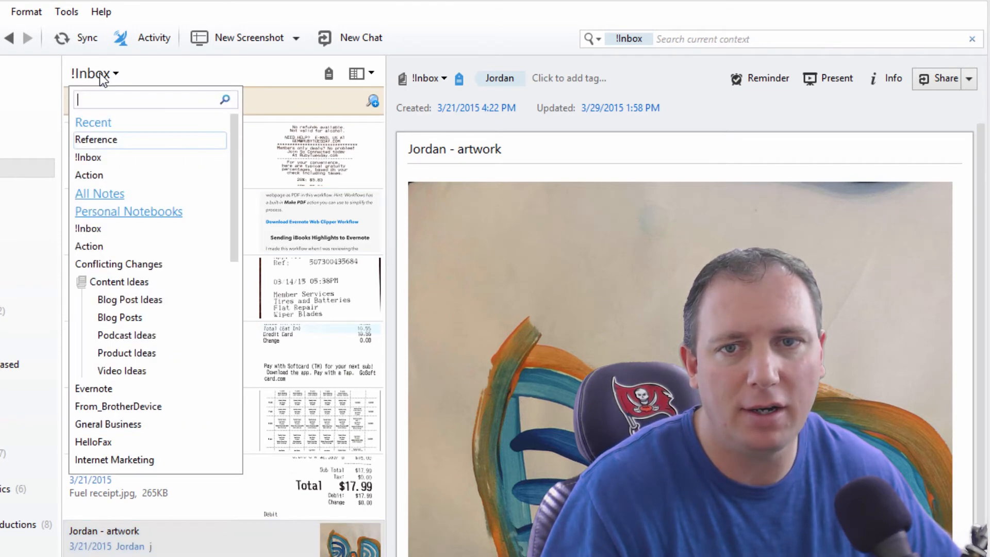
pyautogui.click(96, 140)
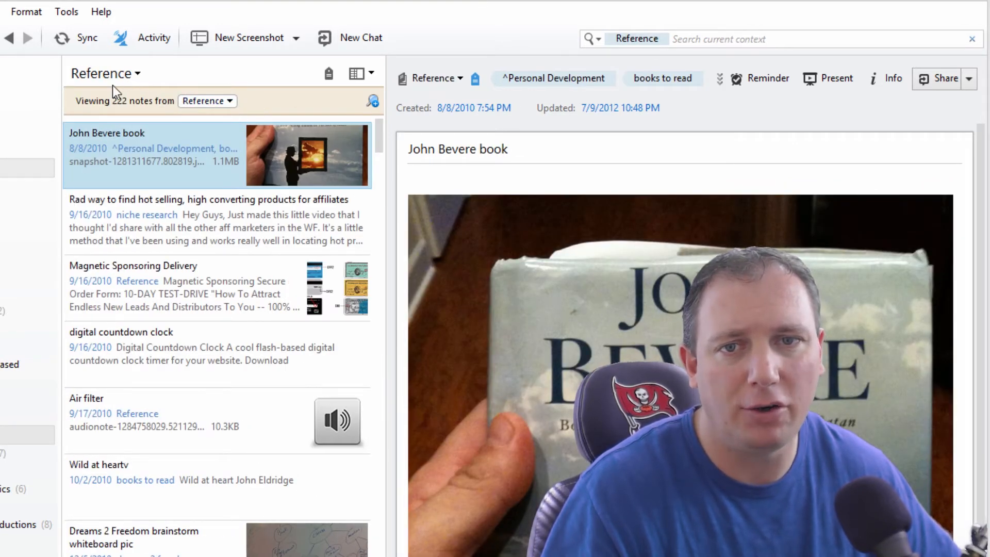
pyautogui.click(327, 75)
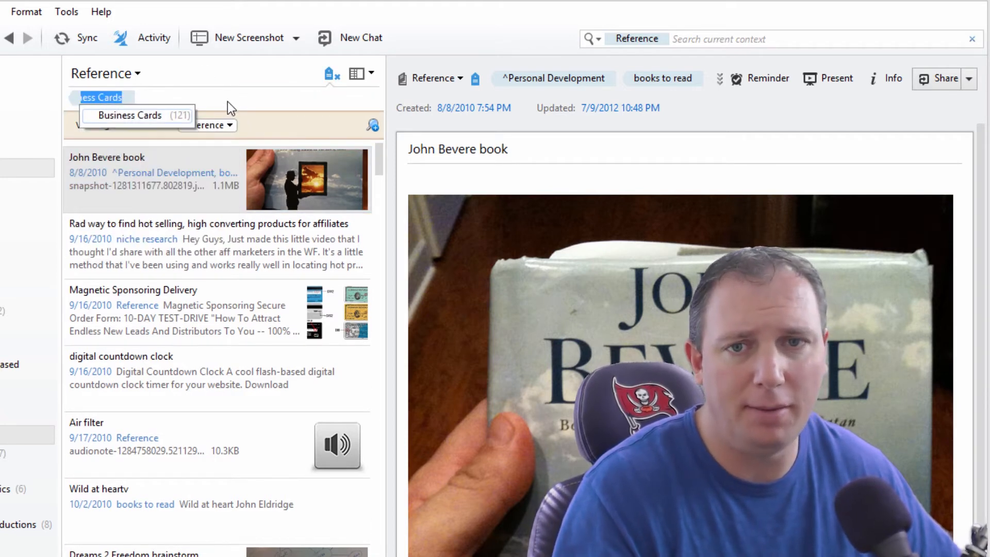
pyautogui.click(131, 115)
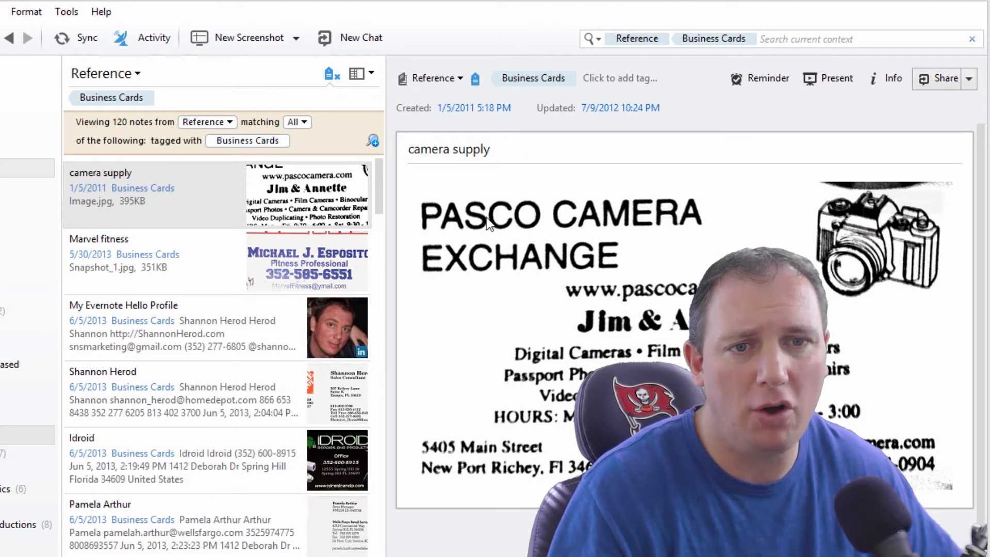
pyautogui.moveTo(256, 502)
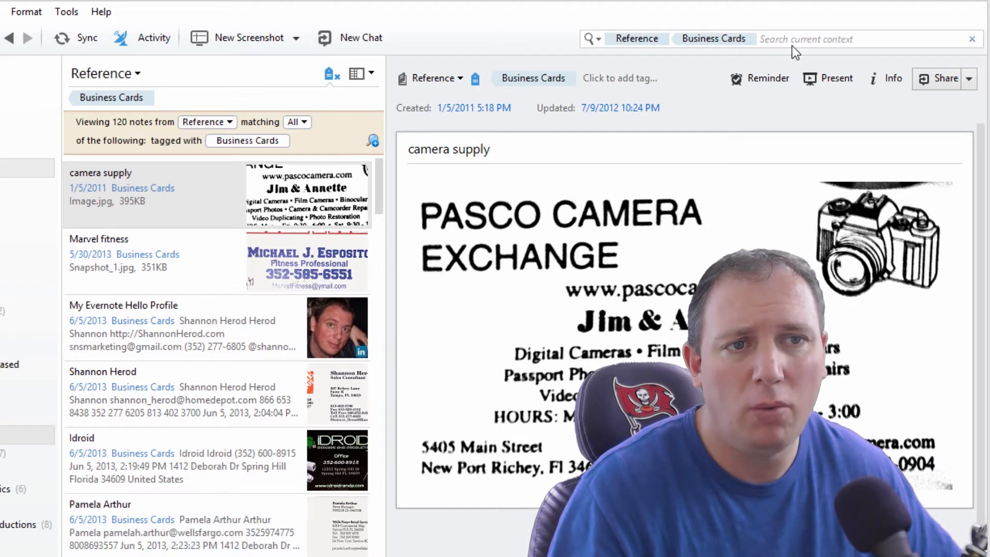
pyautogui.moveTo(597, 42)
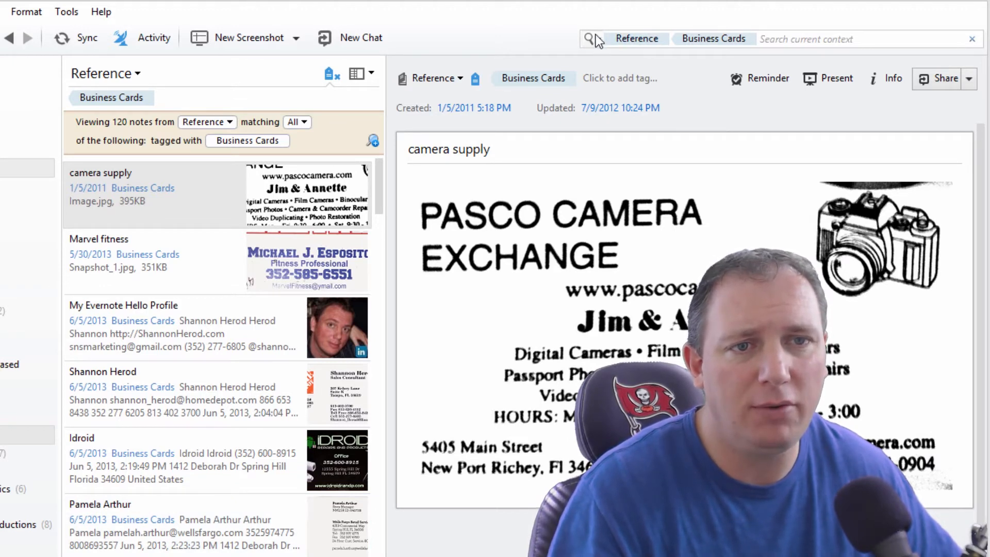
pyautogui.click(593, 38)
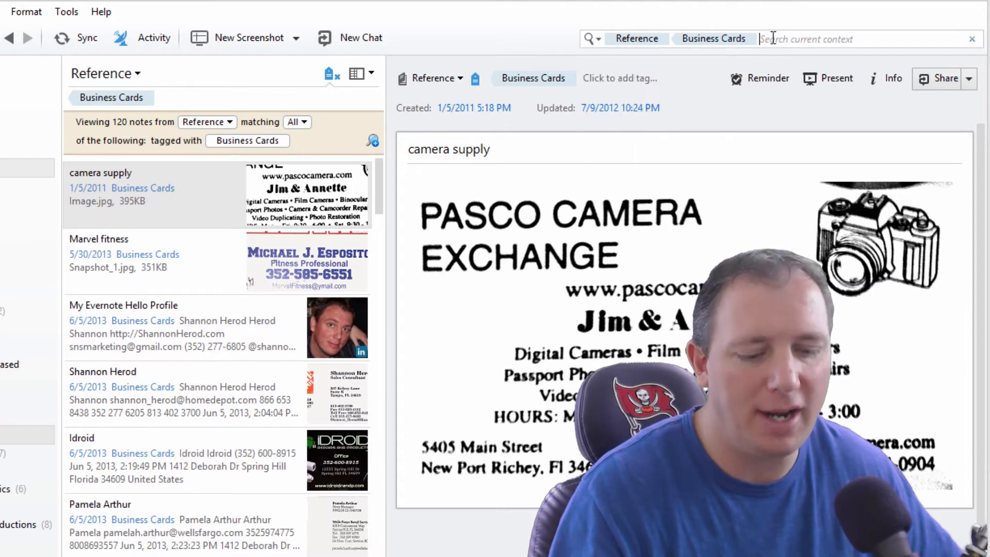
# Search 'realtor' within Reference business cards, narrowing results to six notes.
pyautogui.write('realtors')
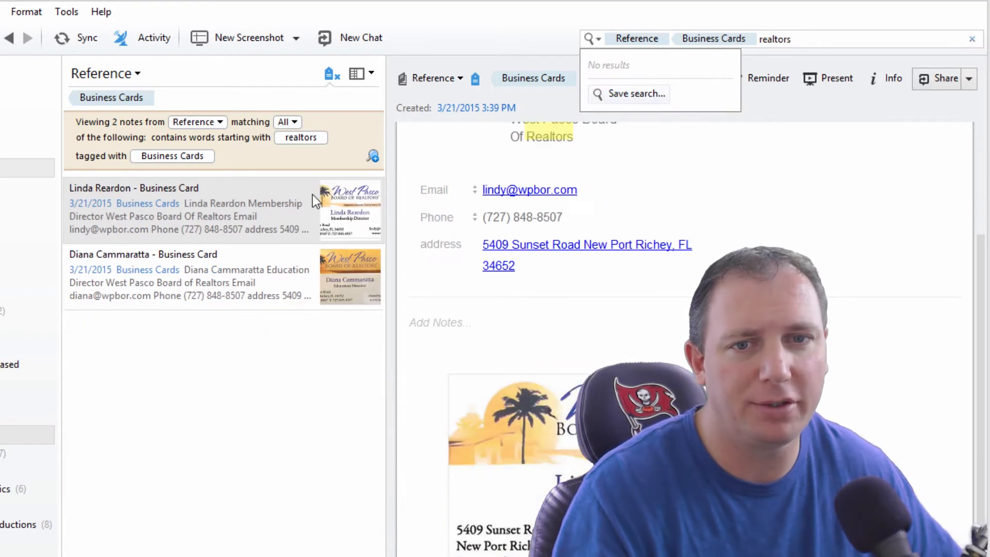
pyautogui.click(808, 38)
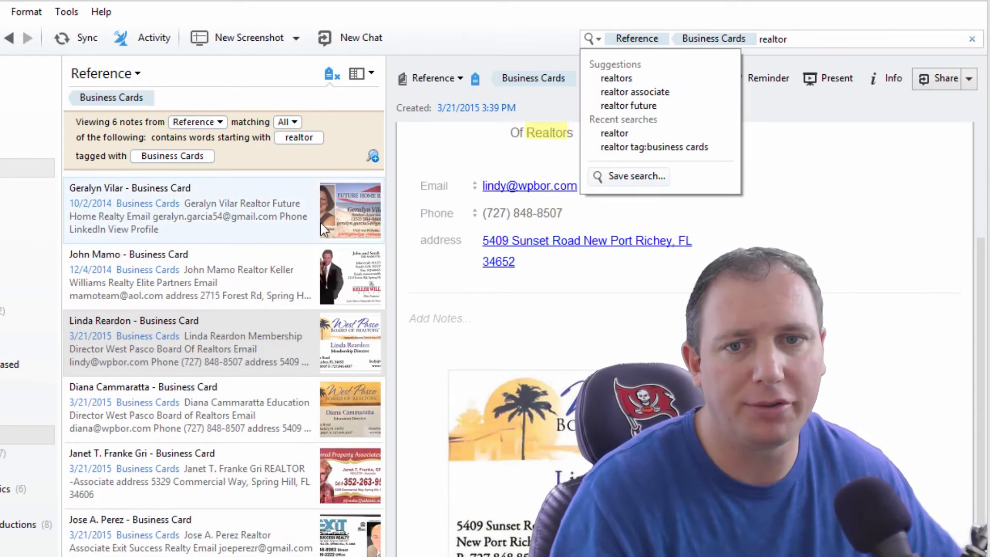
pyautogui.moveTo(279, 275)
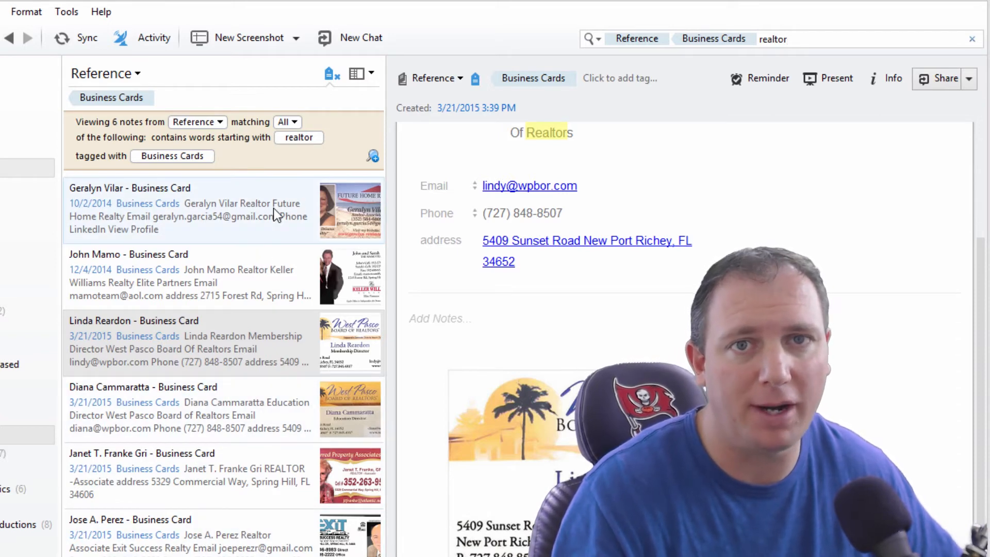
pyautogui.click(797, 39)
pyautogui.write('b')
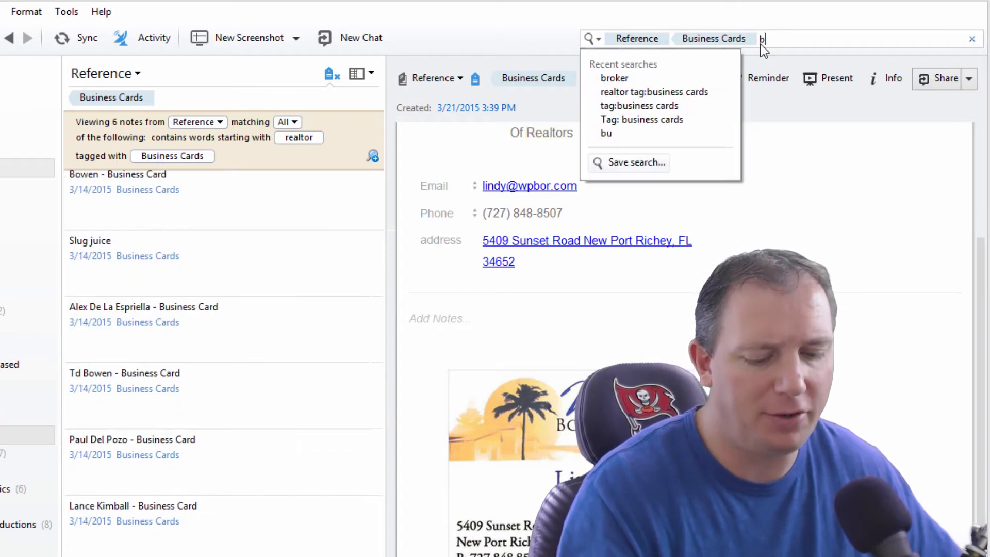
# Search 'broker', review the notebook dropdown, then clear the keyword to restore 120 notes.
pyautogui.write('roker')
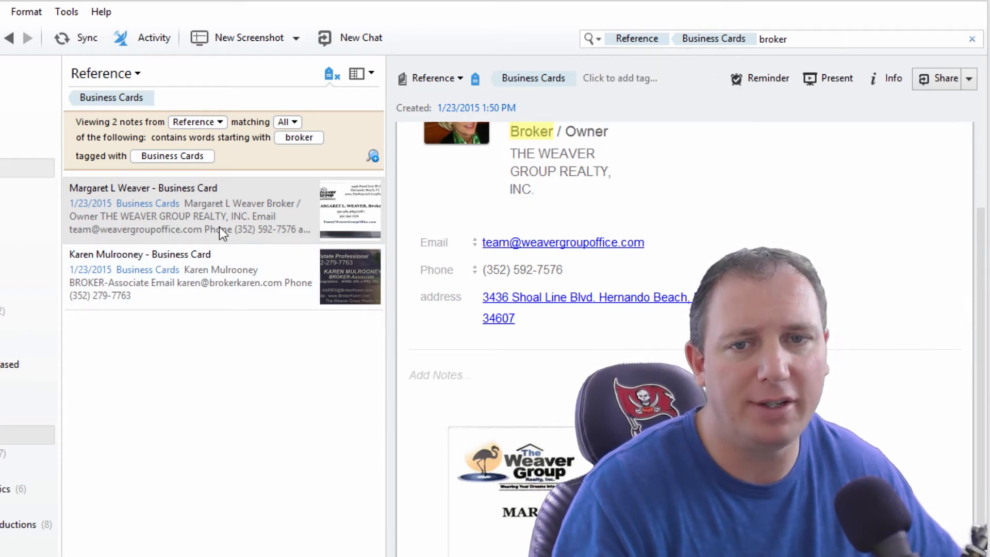
pyautogui.moveTo(213, 237)
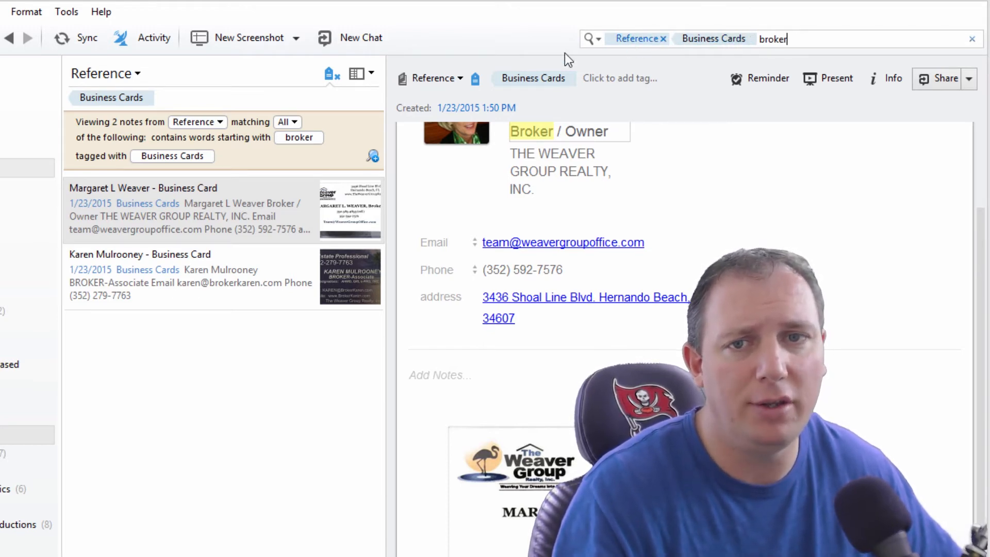
pyautogui.click(135, 73)
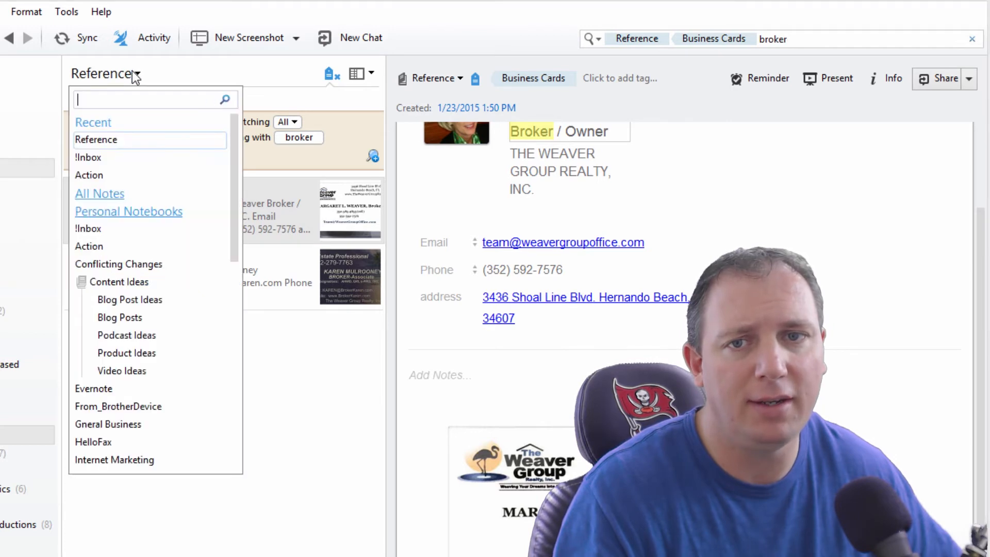
pyautogui.moveTo(183, 87)
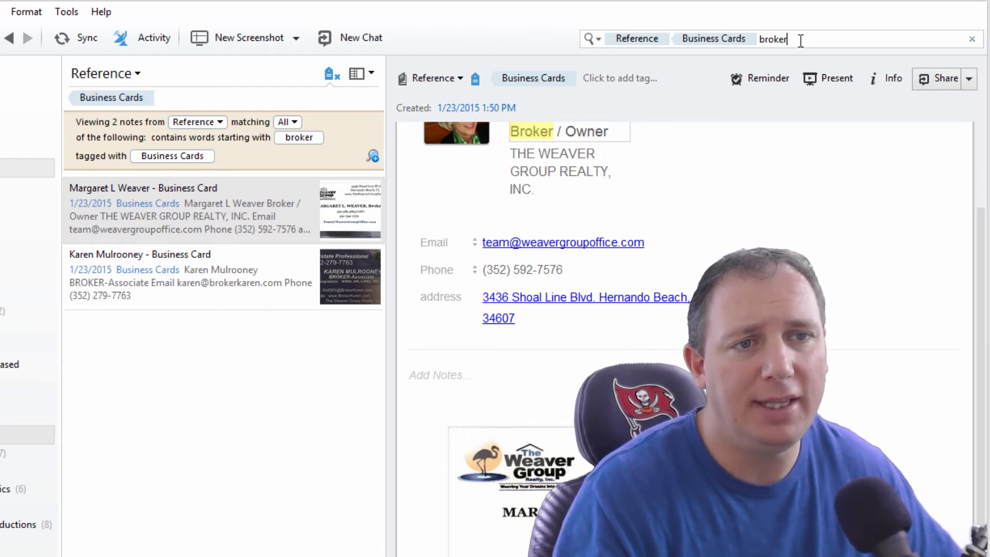
pyautogui.click(775, 39)
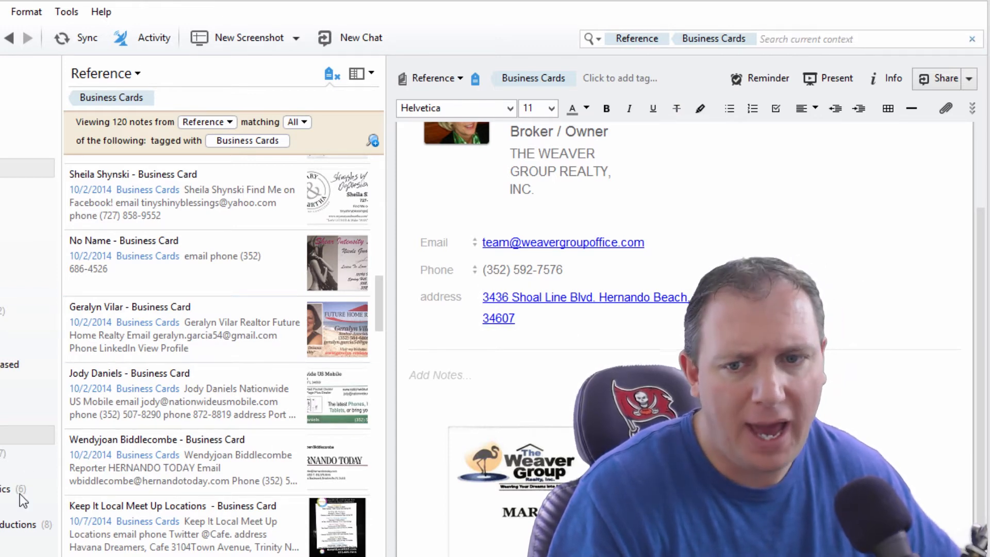
# Zoom the Atlas map into Brooksville and open its three-note cluster.
pyautogui.click(584, 297)
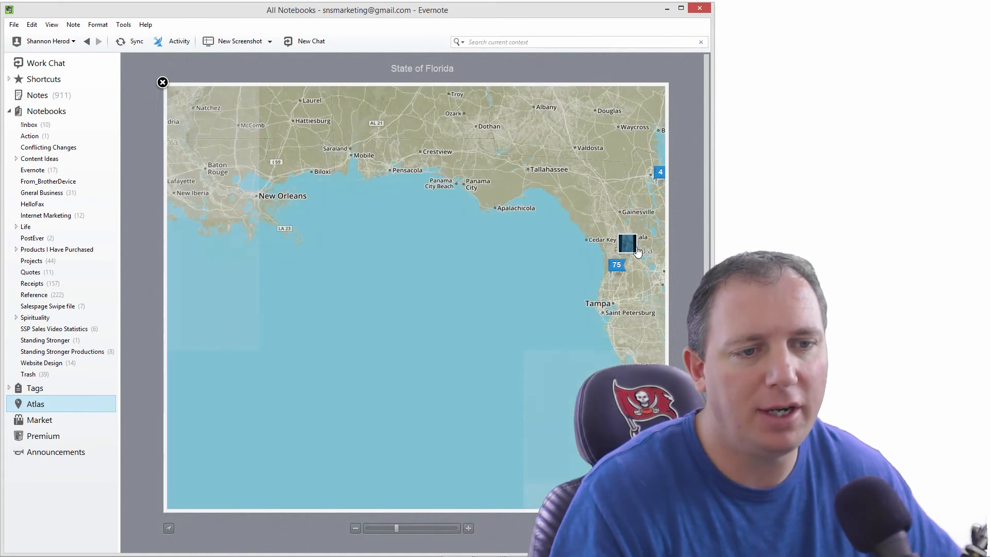
pyautogui.moveTo(638, 250); pyautogui.dragTo(534, 288)
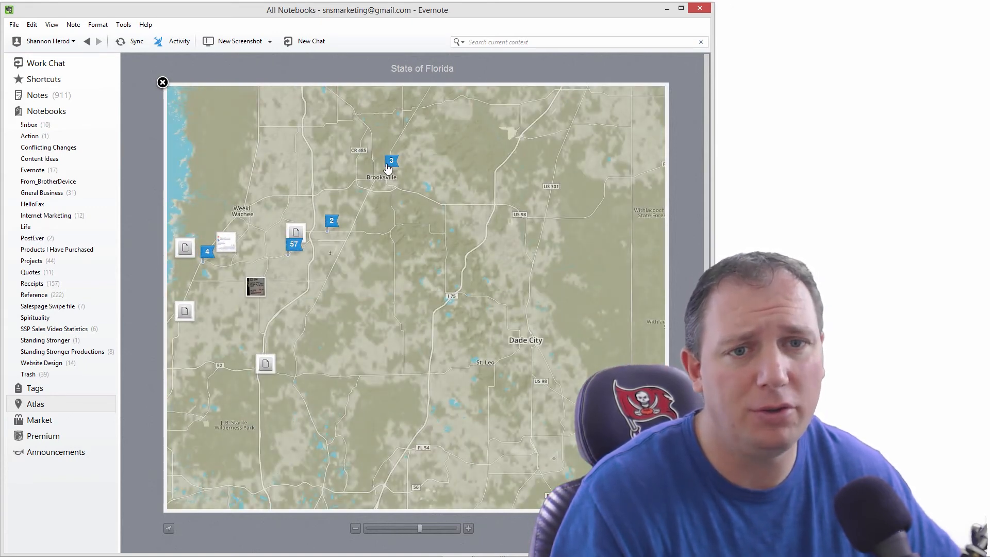
pyautogui.click(163, 82)
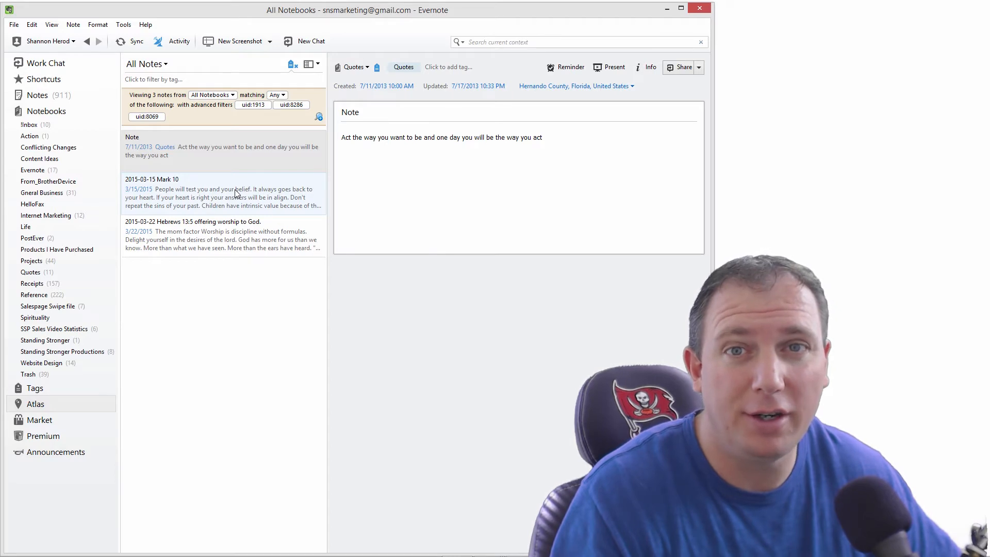
# Open the first Quotes note, then go back to the Atlas map.
pyautogui.click(231, 193)
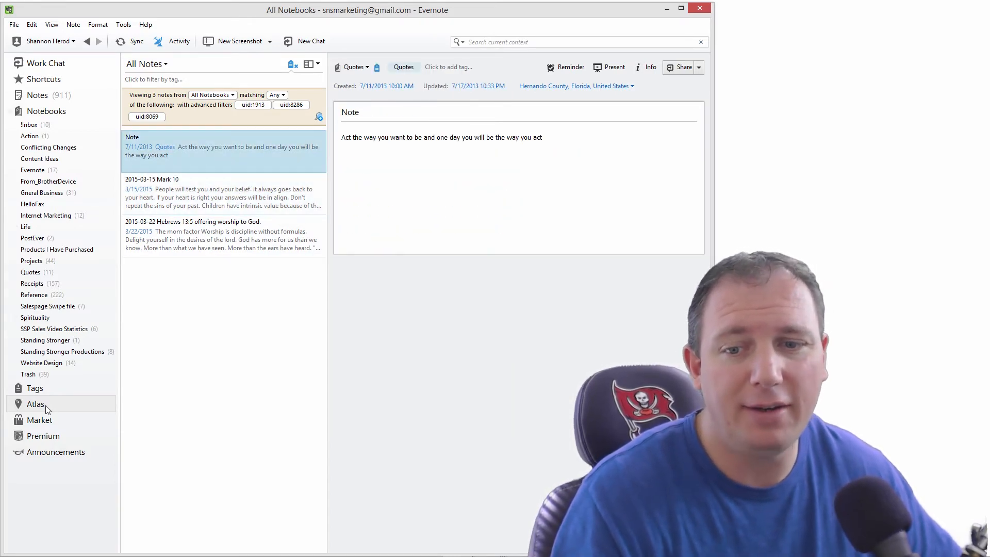
pyautogui.click(35, 404)
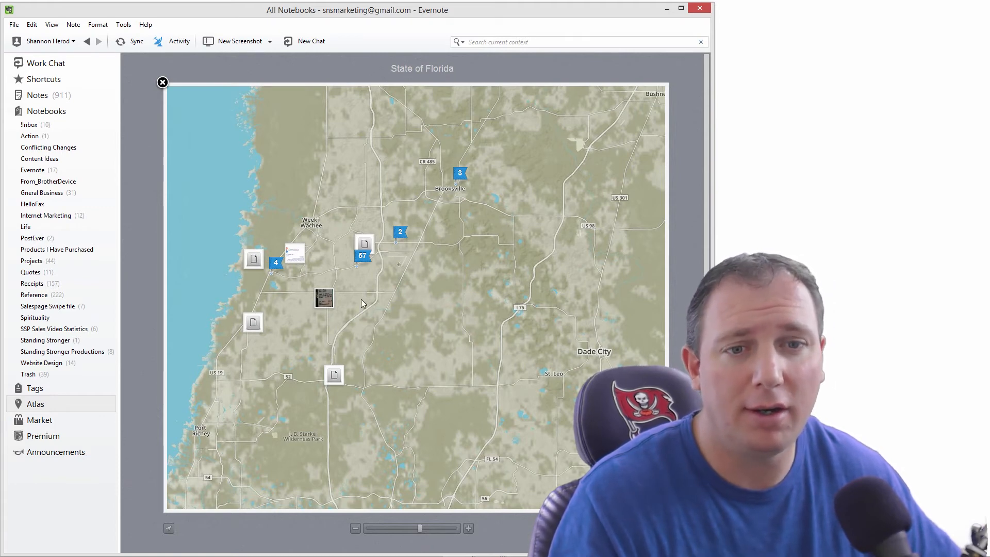
pyautogui.moveTo(400, 315)
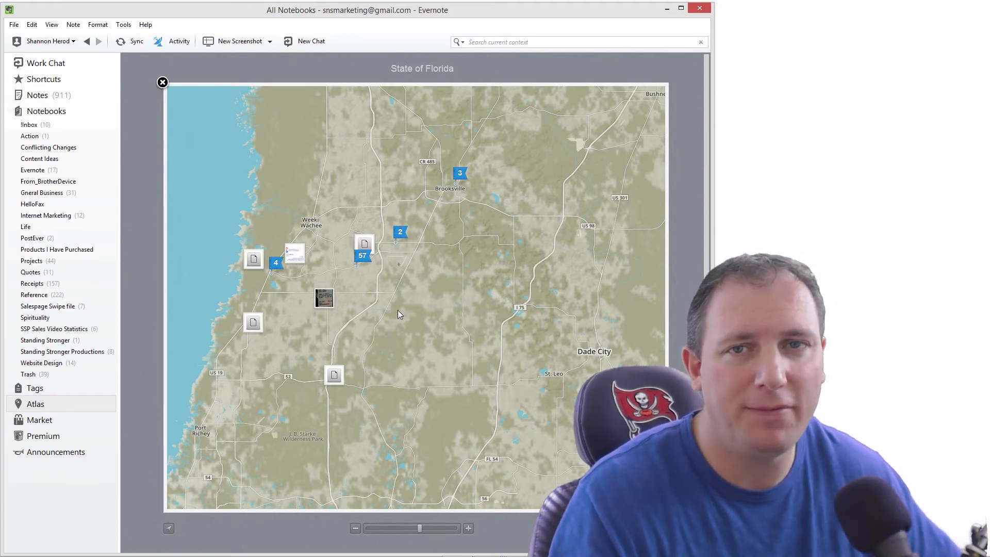
pyautogui.moveTo(387, 322)
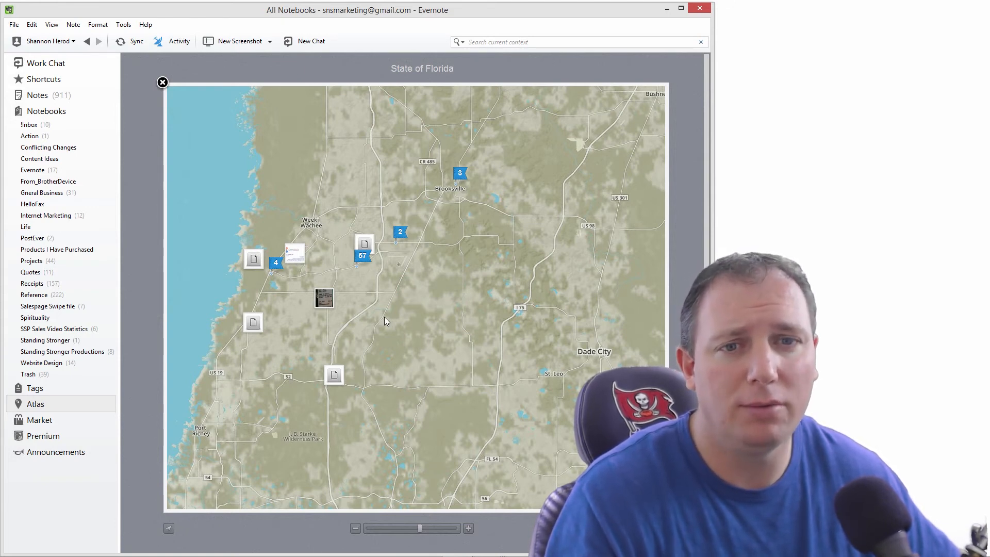
pyautogui.moveTo(248, 410)
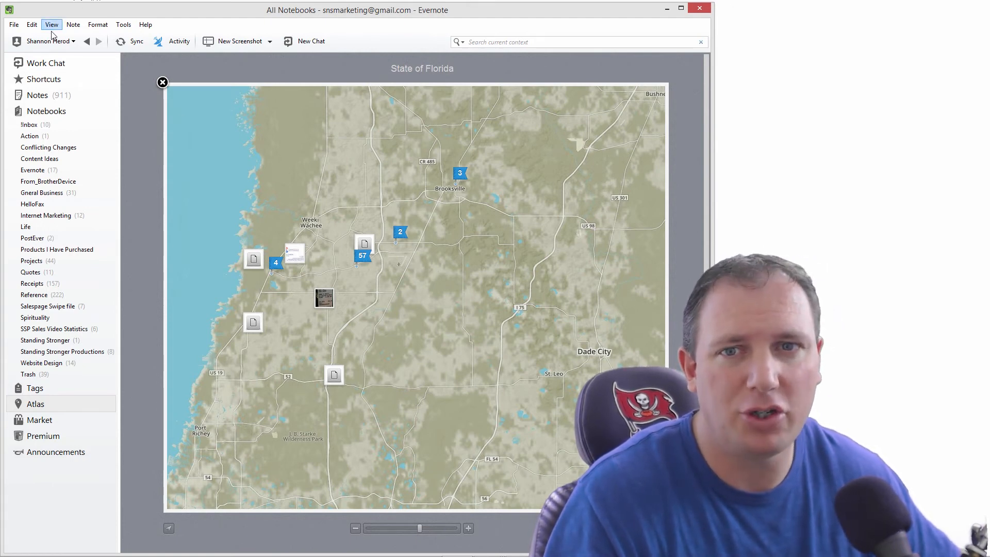
pyautogui.moveTo(231, 41)
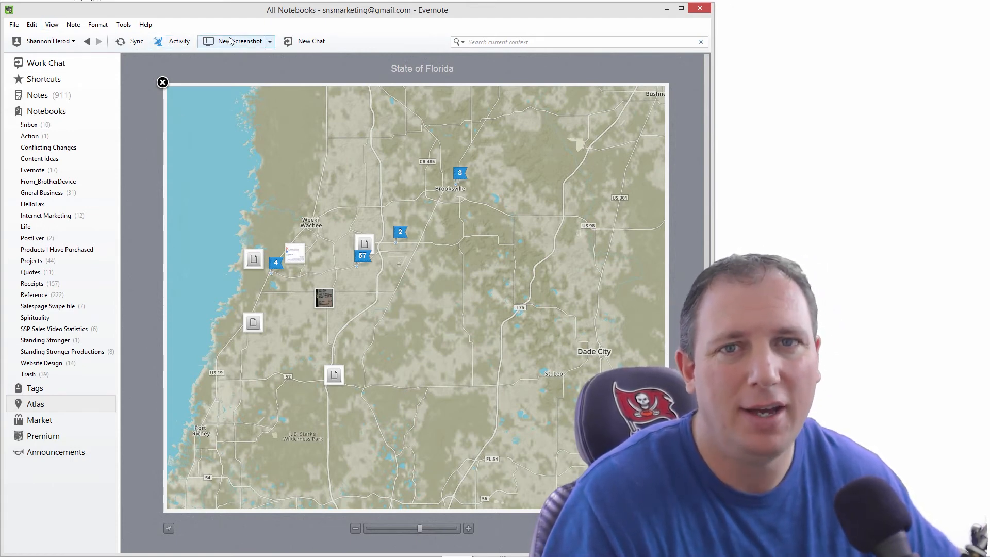
pyautogui.moveTo(231, 45)
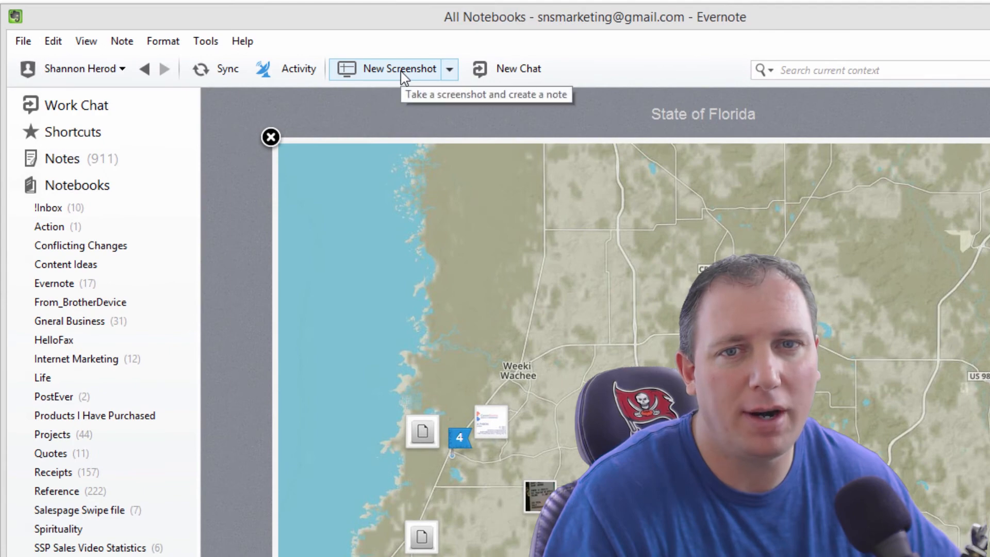
# Start a new screenshot capture of the Standing Stronger logo.
pyautogui.click(396, 68)
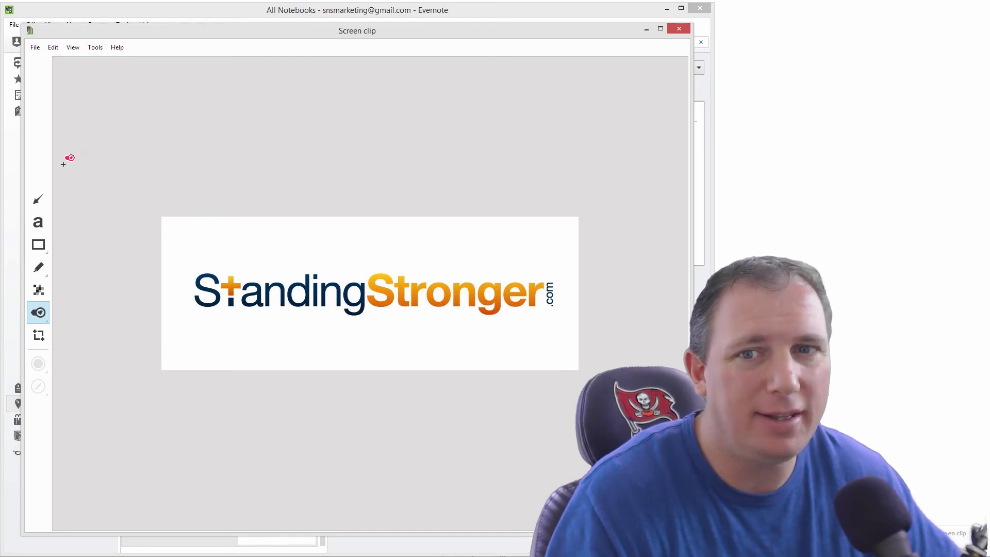
pyautogui.moveTo(38, 200)
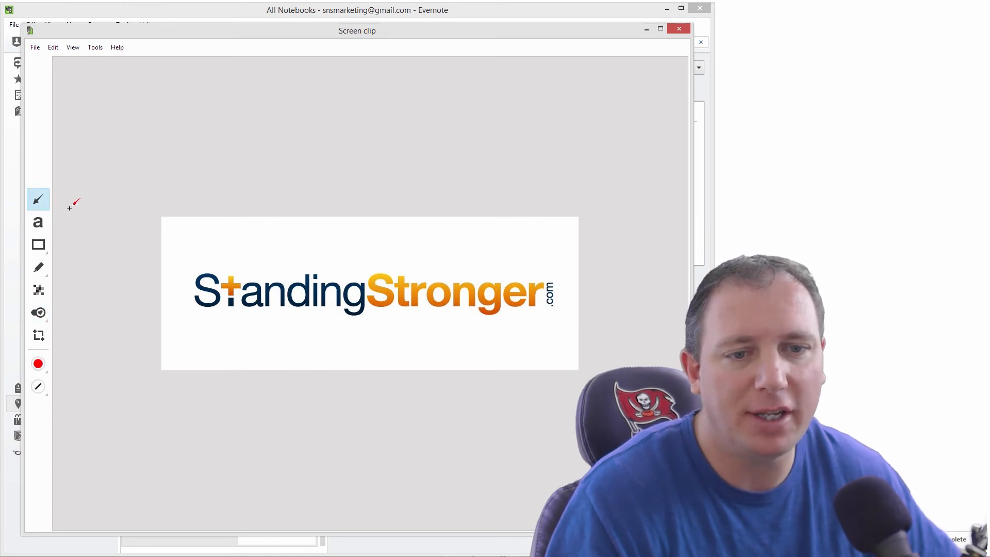
pyautogui.moveTo(552, 259)
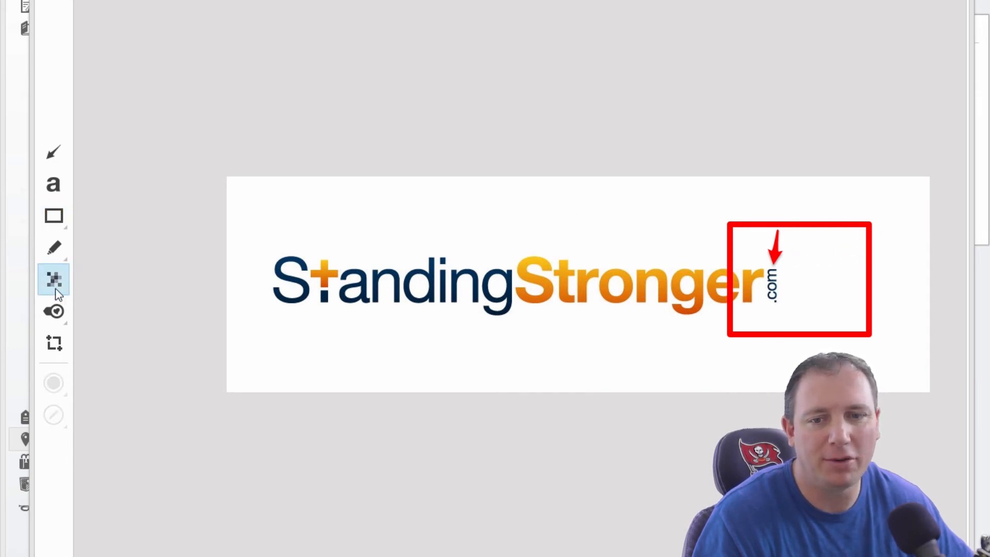
# Pixelate the 'St' at the start of the Standing Stronger logo and pick the rejected stamp.
pyautogui.click(295, 285)
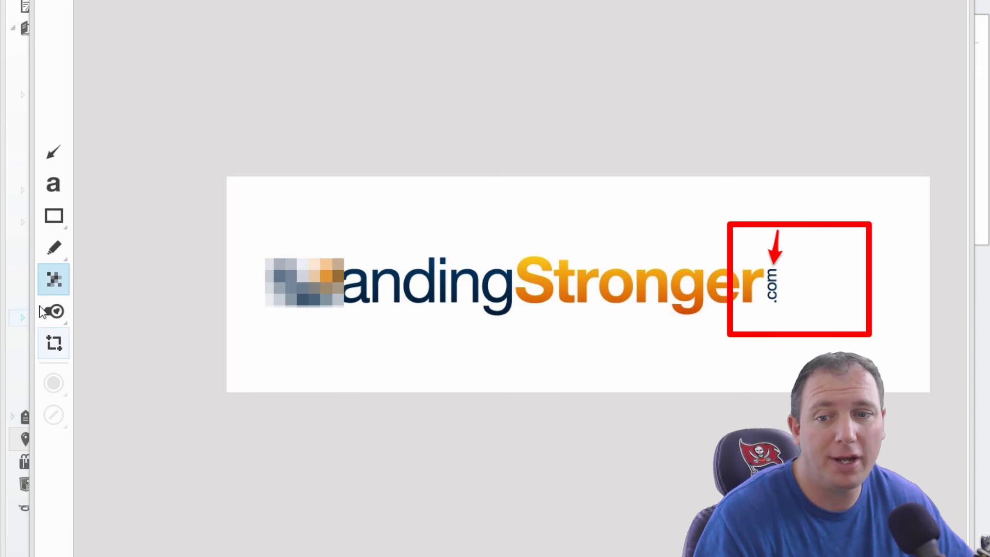
pyautogui.click(53, 312)
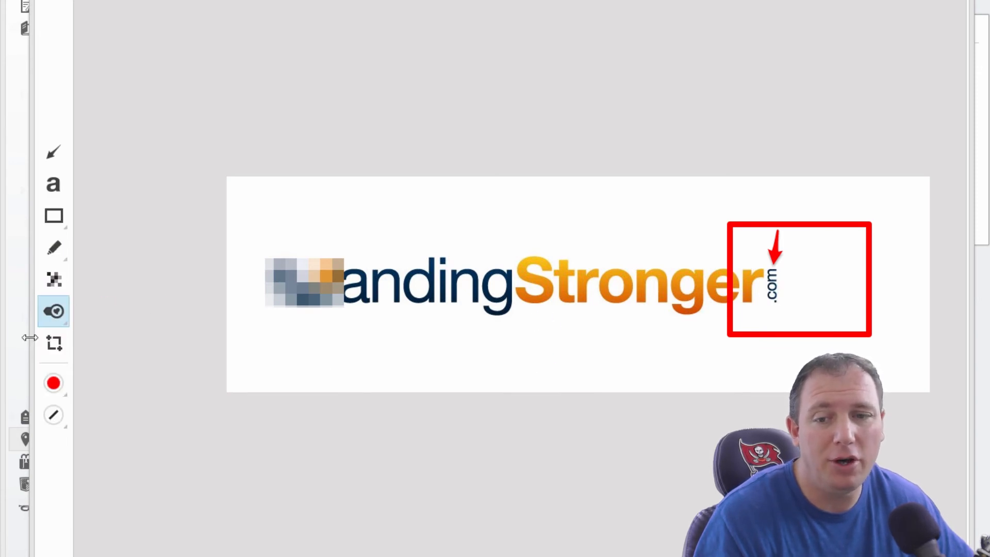
pyautogui.click(53, 312)
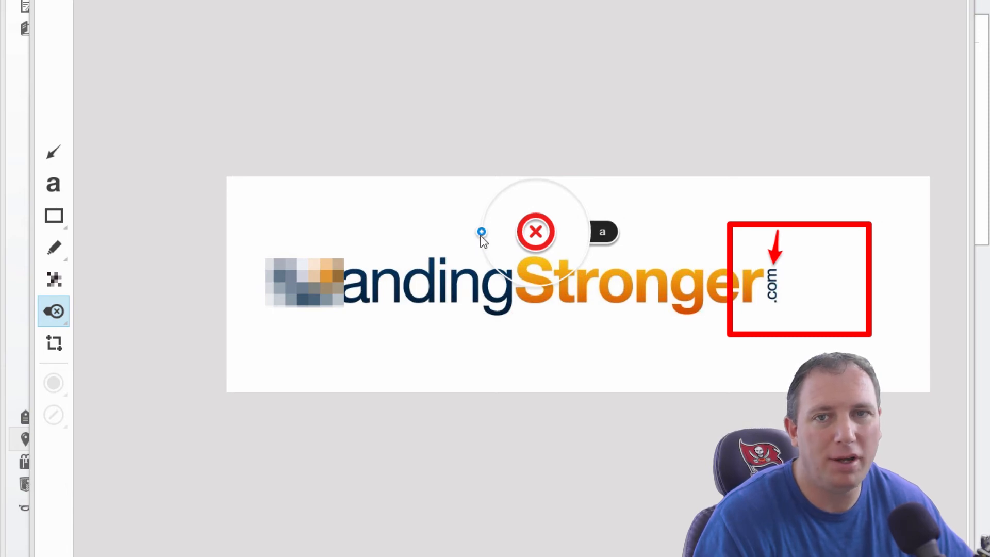
# Place a Rejected stamp pointing at 'Stronger' and a Perfect heart stamp below the logo text.
pyautogui.moveTo(482, 233); pyautogui.dragTo(535, 289)
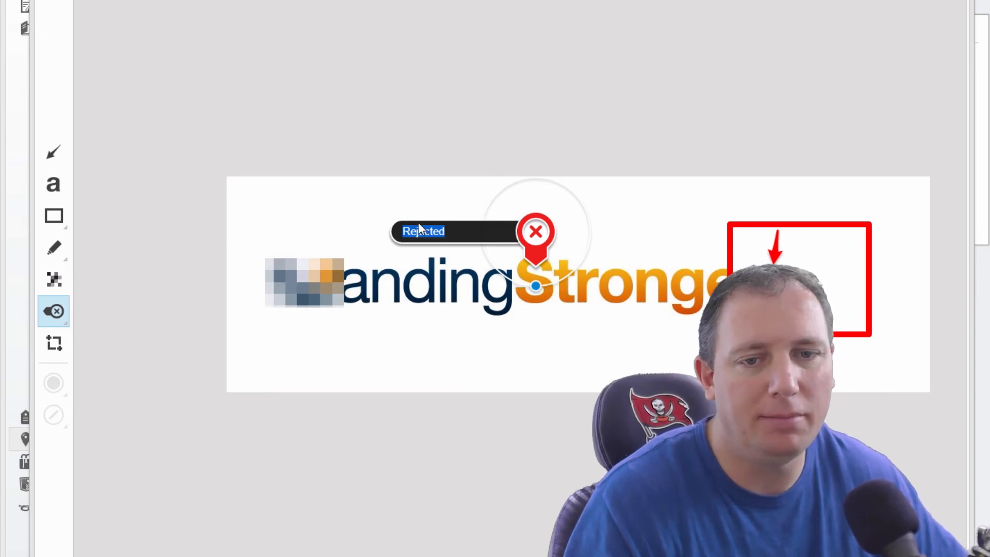
pyautogui.moveTo(458, 237)
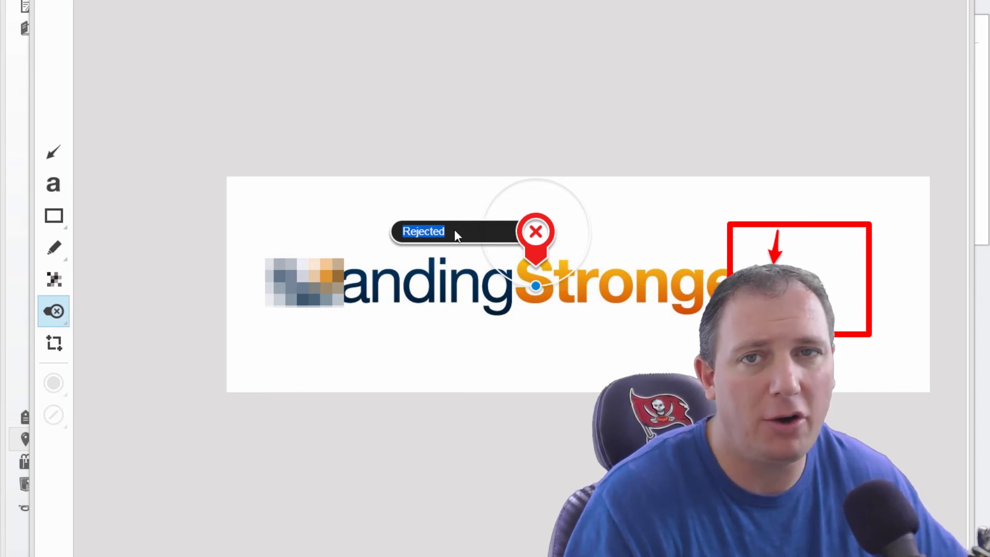
pyautogui.moveTo(464, 211)
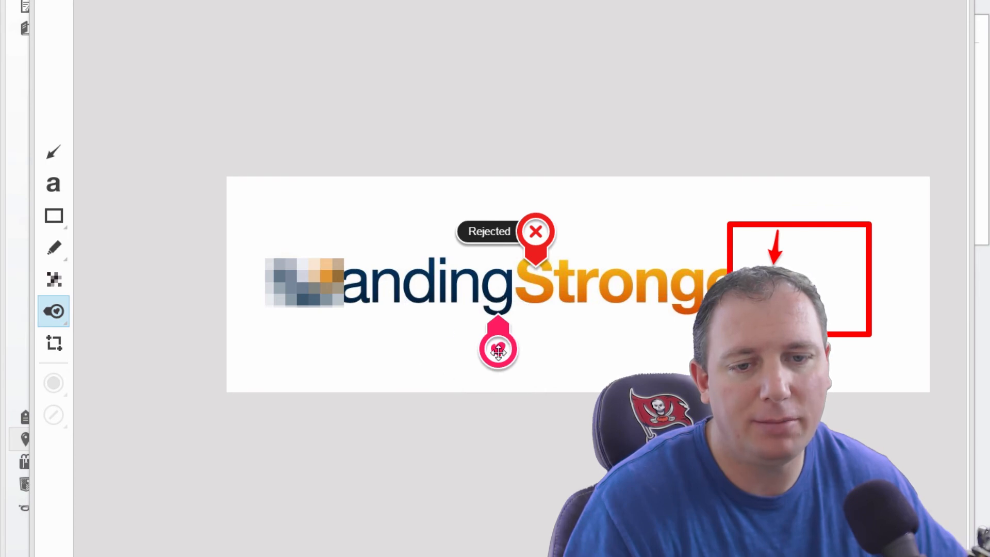
pyautogui.click(498, 349)
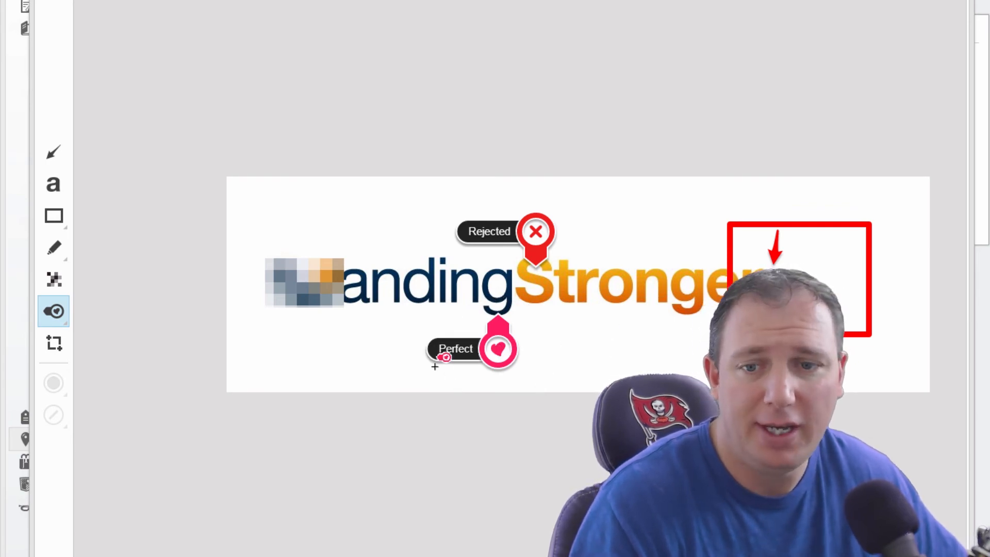
pyautogui.click(52, 184)
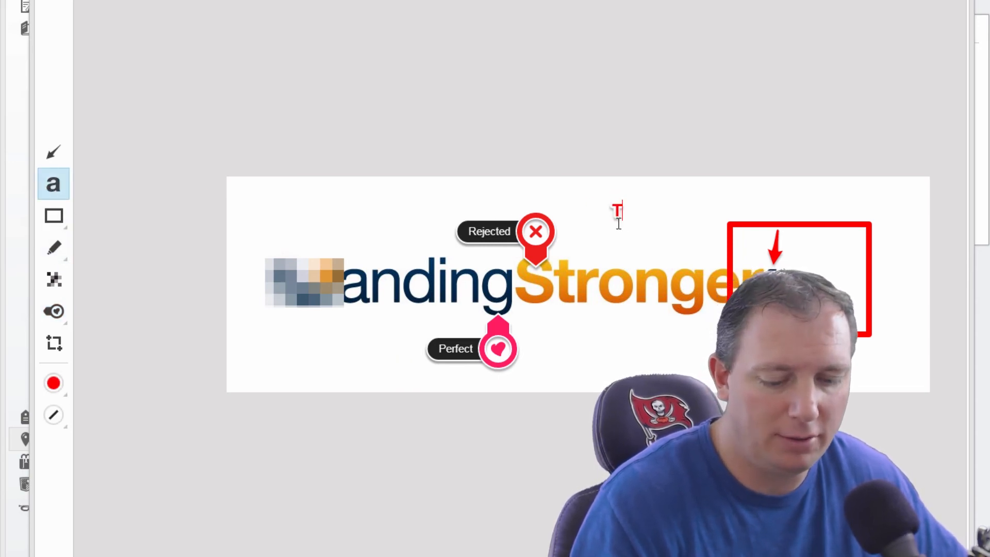
# Type the red annotation 'Text her' above the logo, left of the red box.
pyautogui.write('Text he')
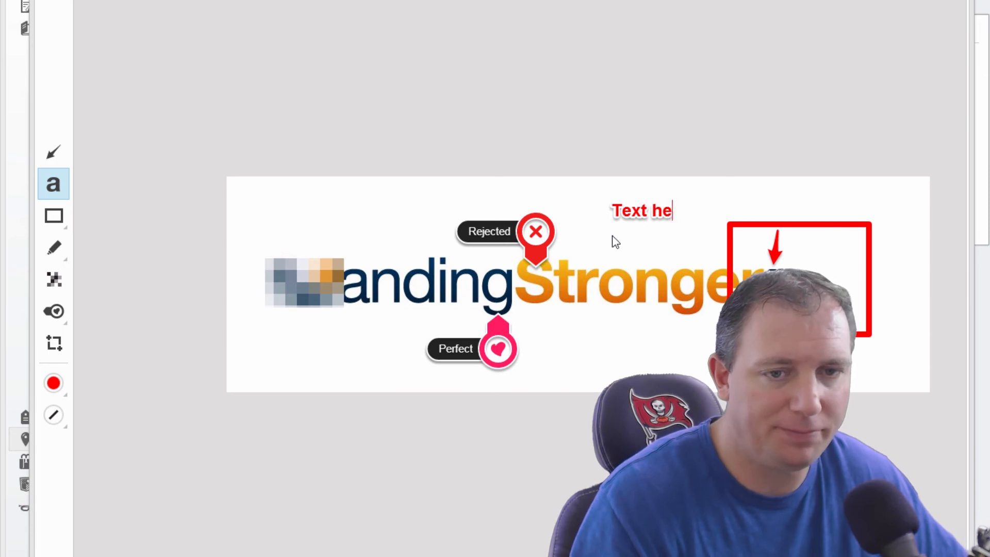
pyautogui.write('r')
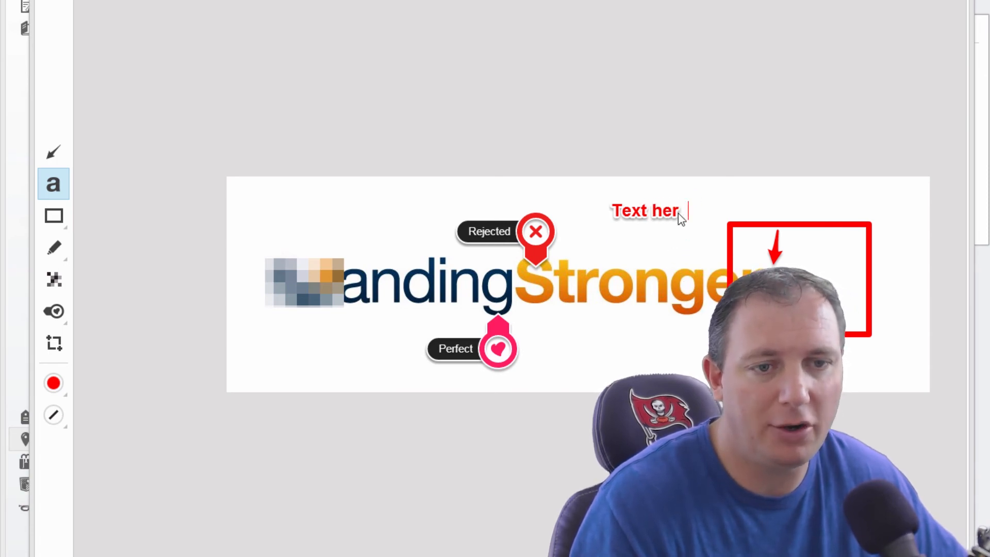